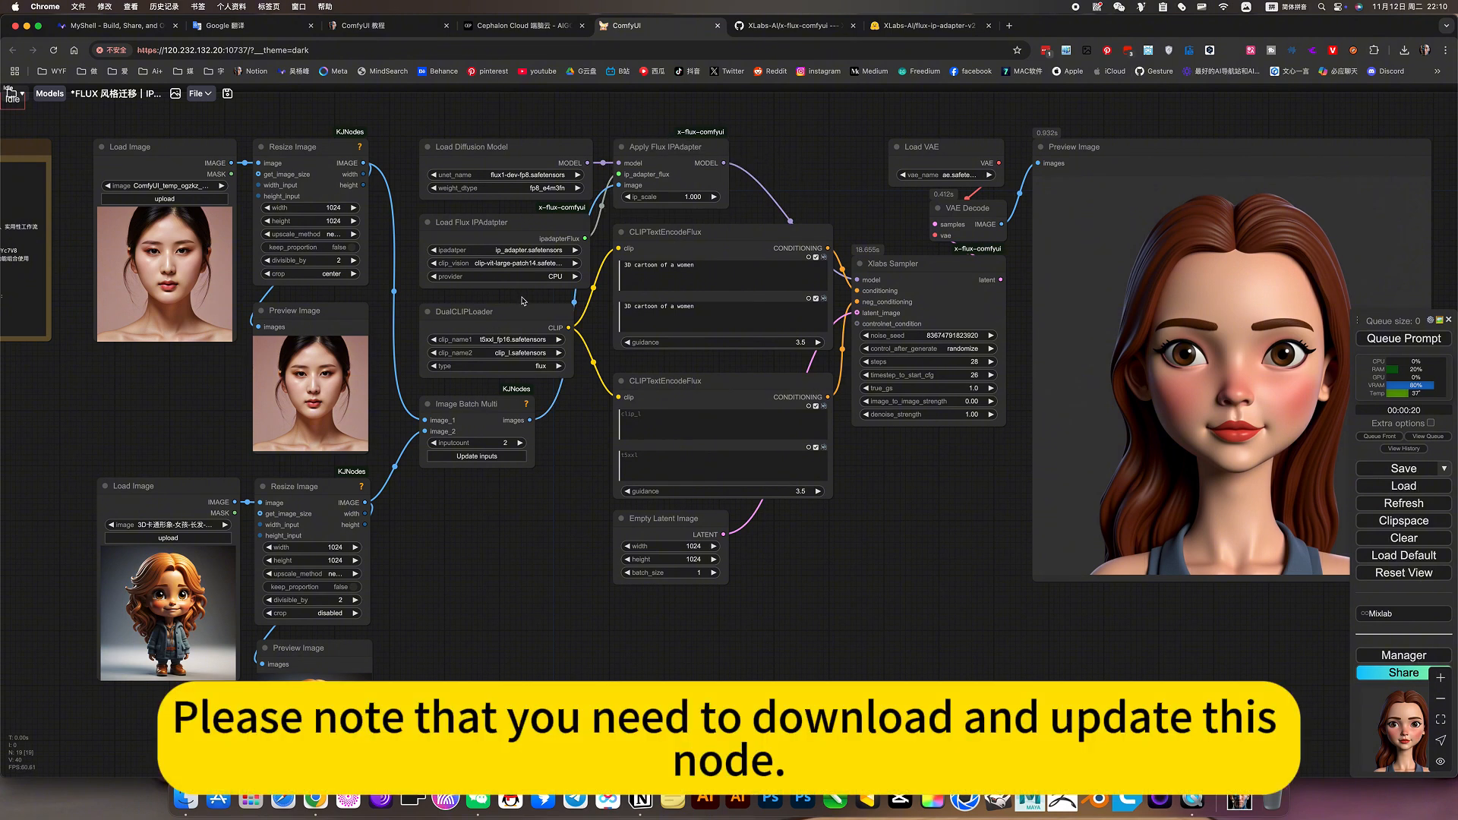
{"action": "mouse_move", "coordinate": [684, 156]}
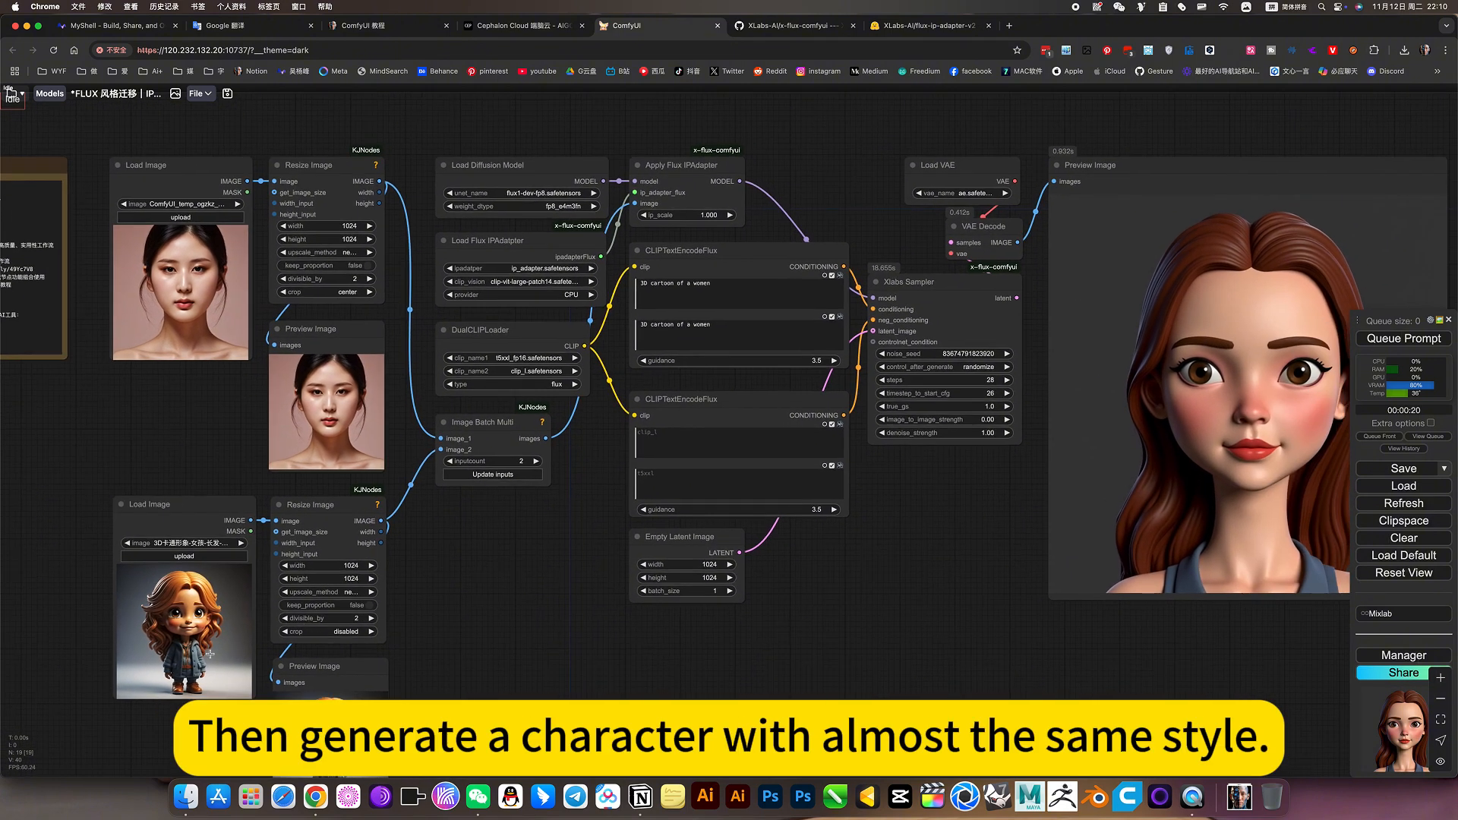
{"action": "mouse_move", "coordinate": [354, 665]}
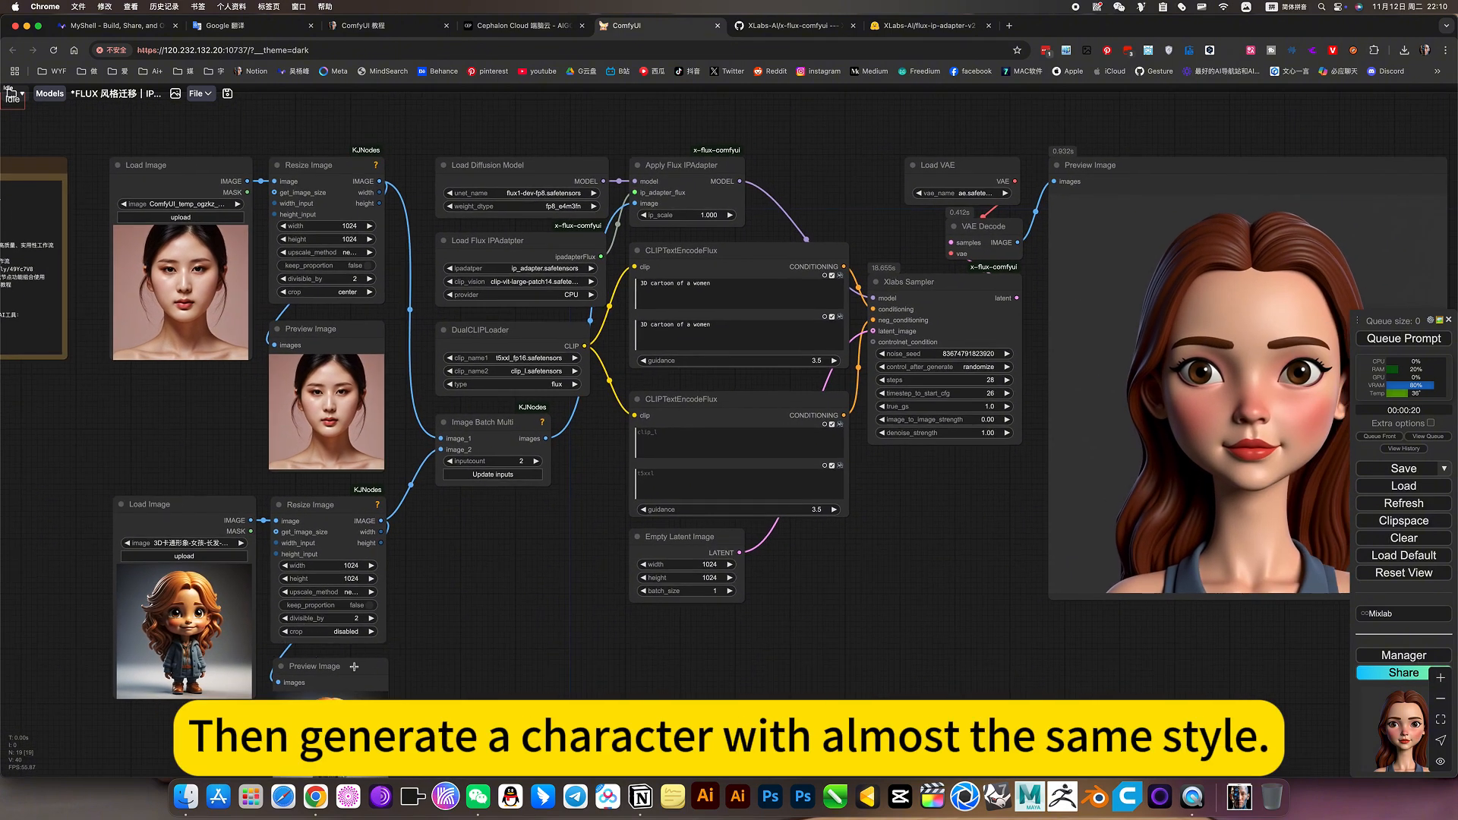
{"action": "mouse_move", "coordinate": [1004, 551]}
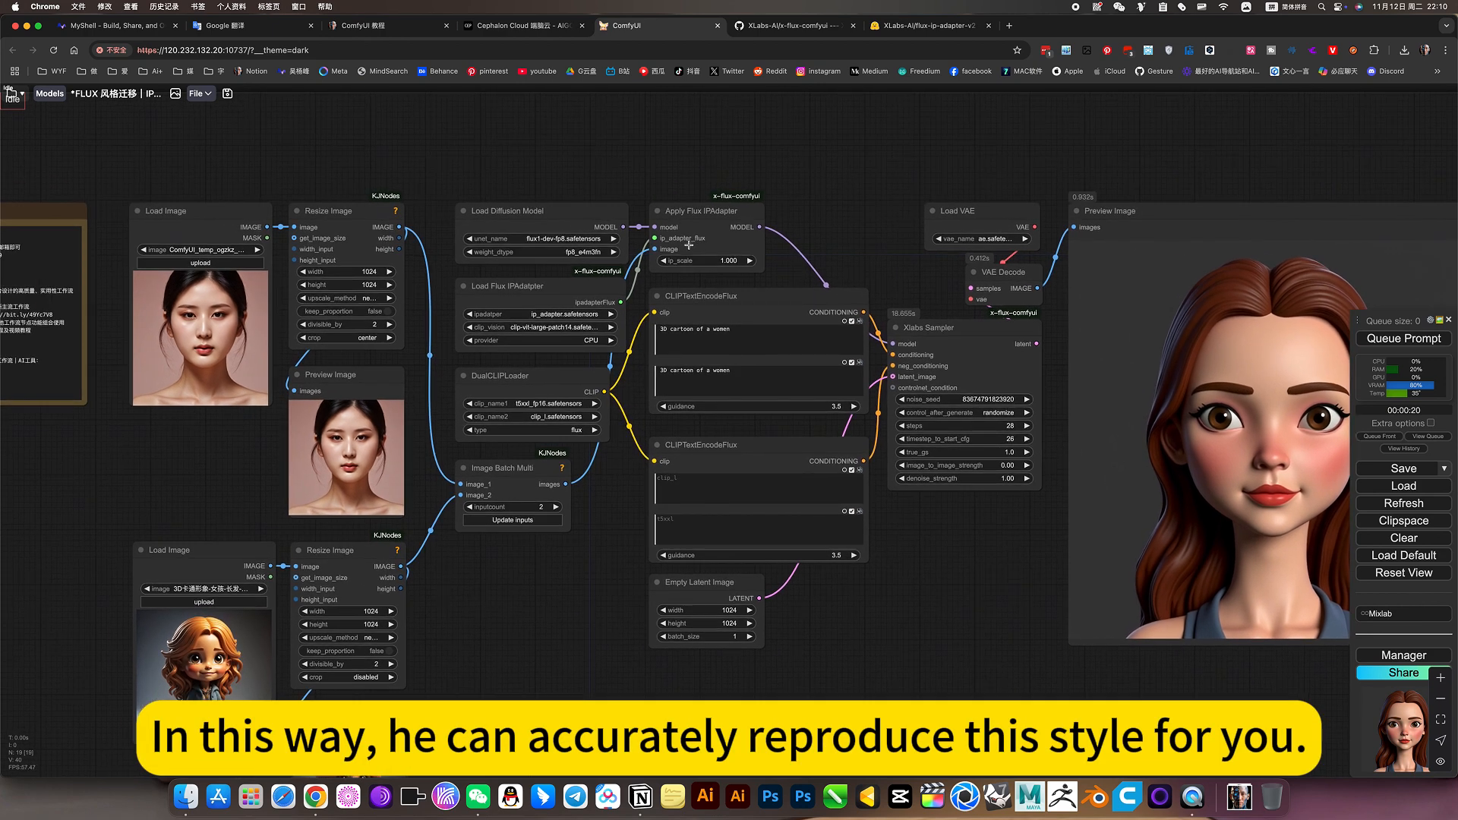
{"action": "mouse_move", "coordinate": [819, 225]}
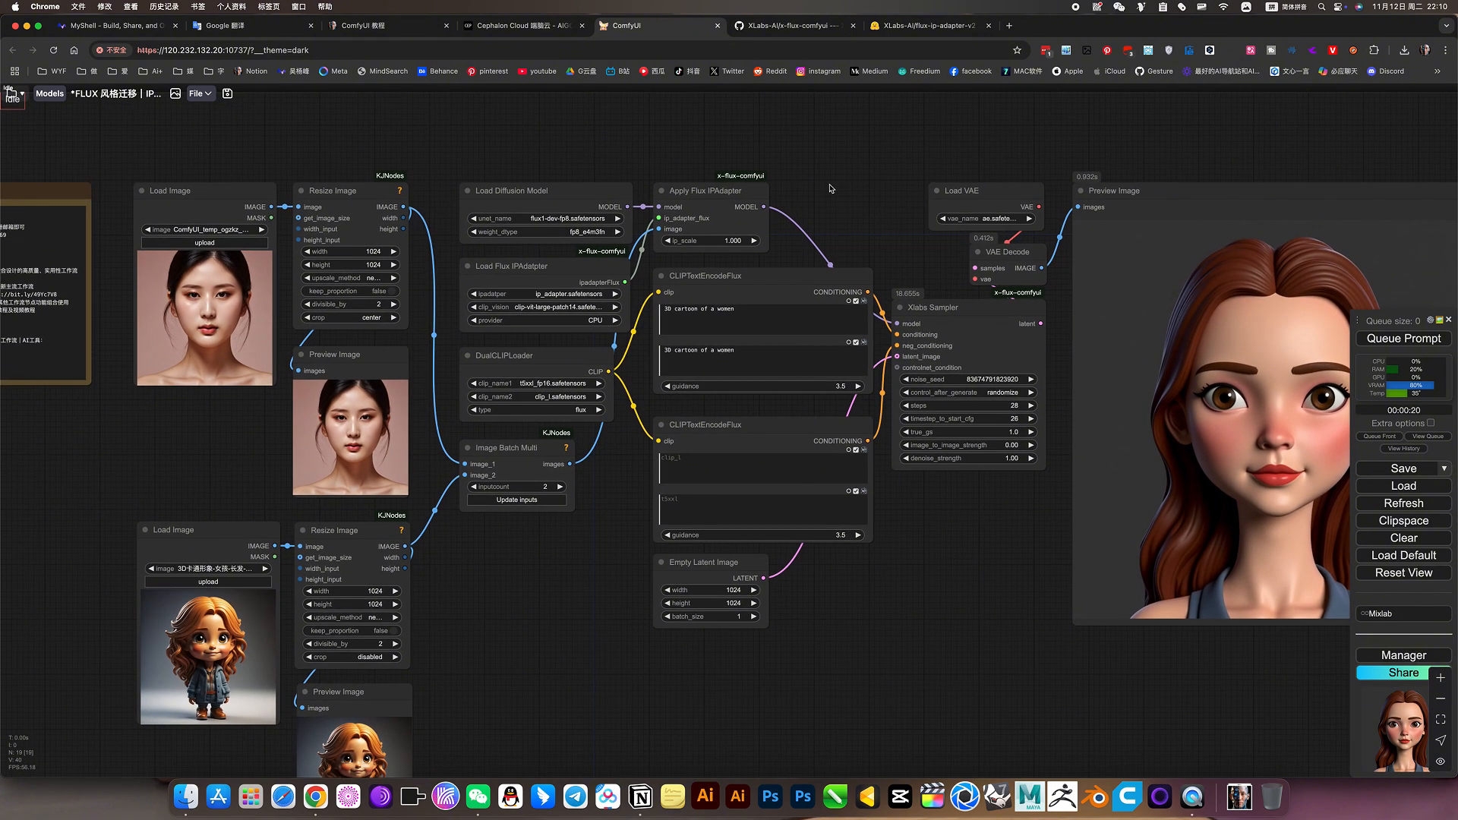
Step: View the x-flux-comfyui repo and the flux-ip-adapter-v2 files list with ip_adapter.safetensors, then return to ComfyUI
{"action": "left_click", "coordinate": [790, 26]}
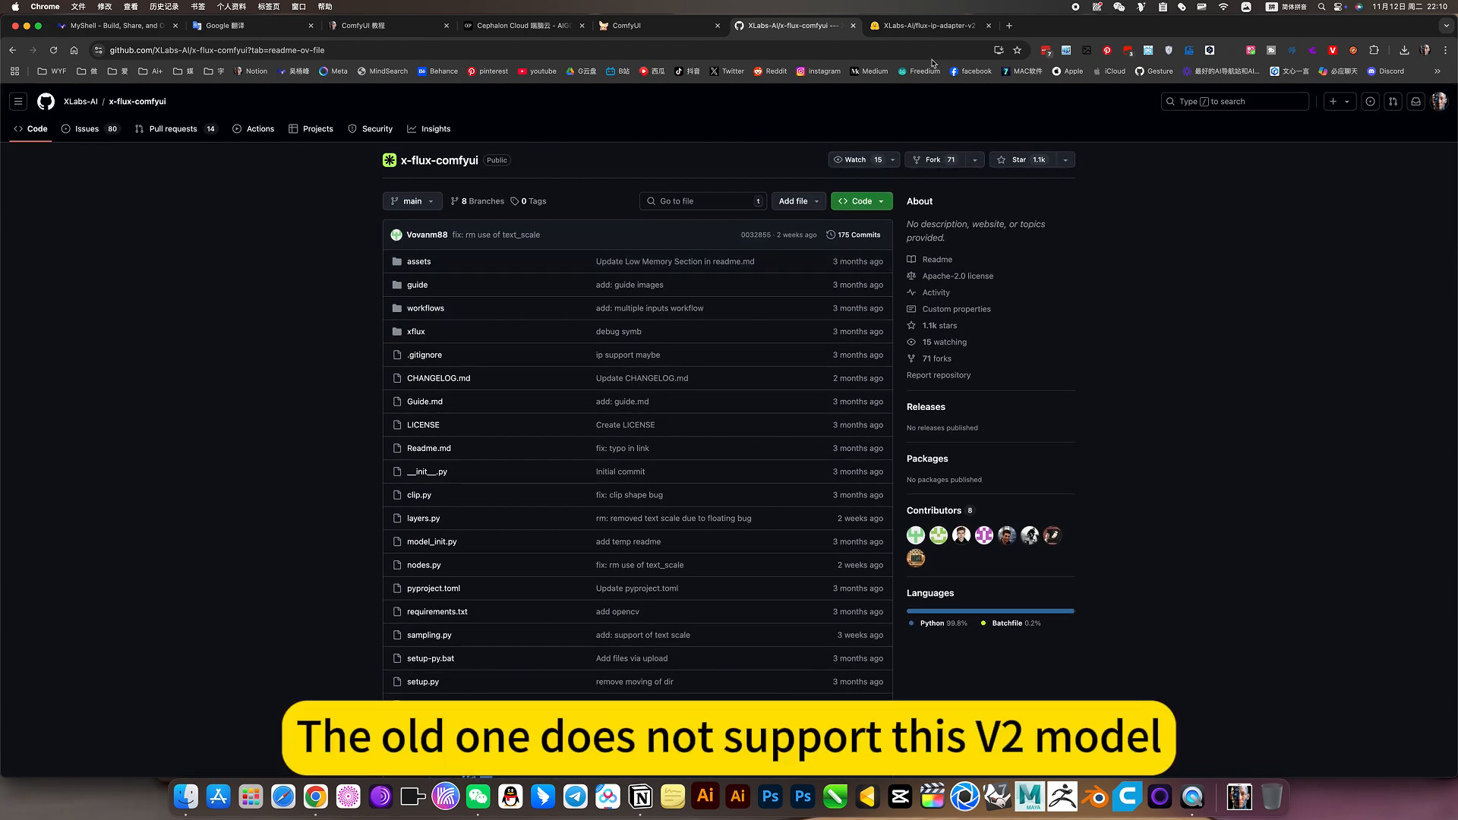
{"action": "left_click", "coordinate": [923, 26]}
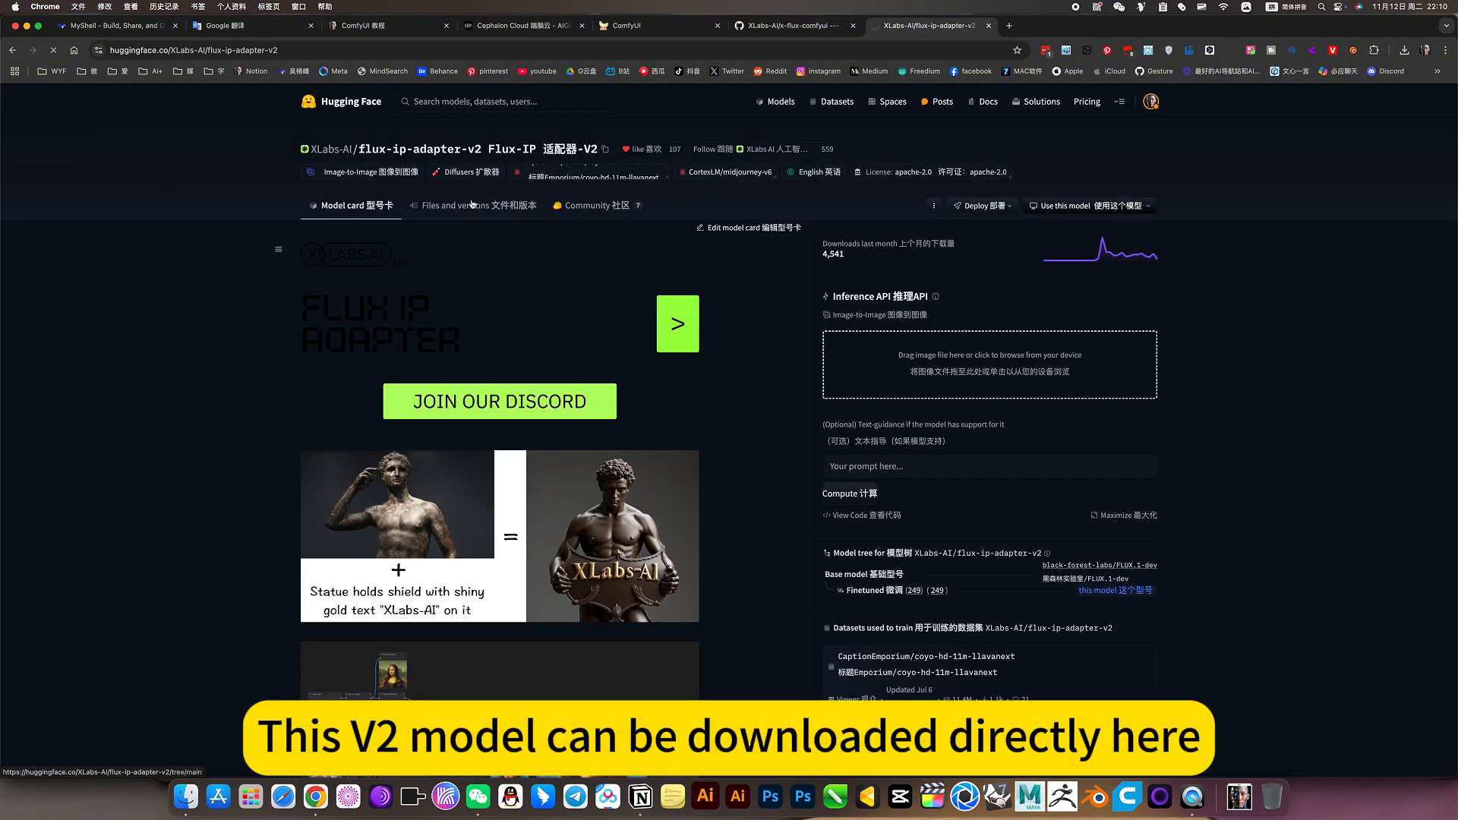
{"action": "left_click", "coordinate": [440, 205]}
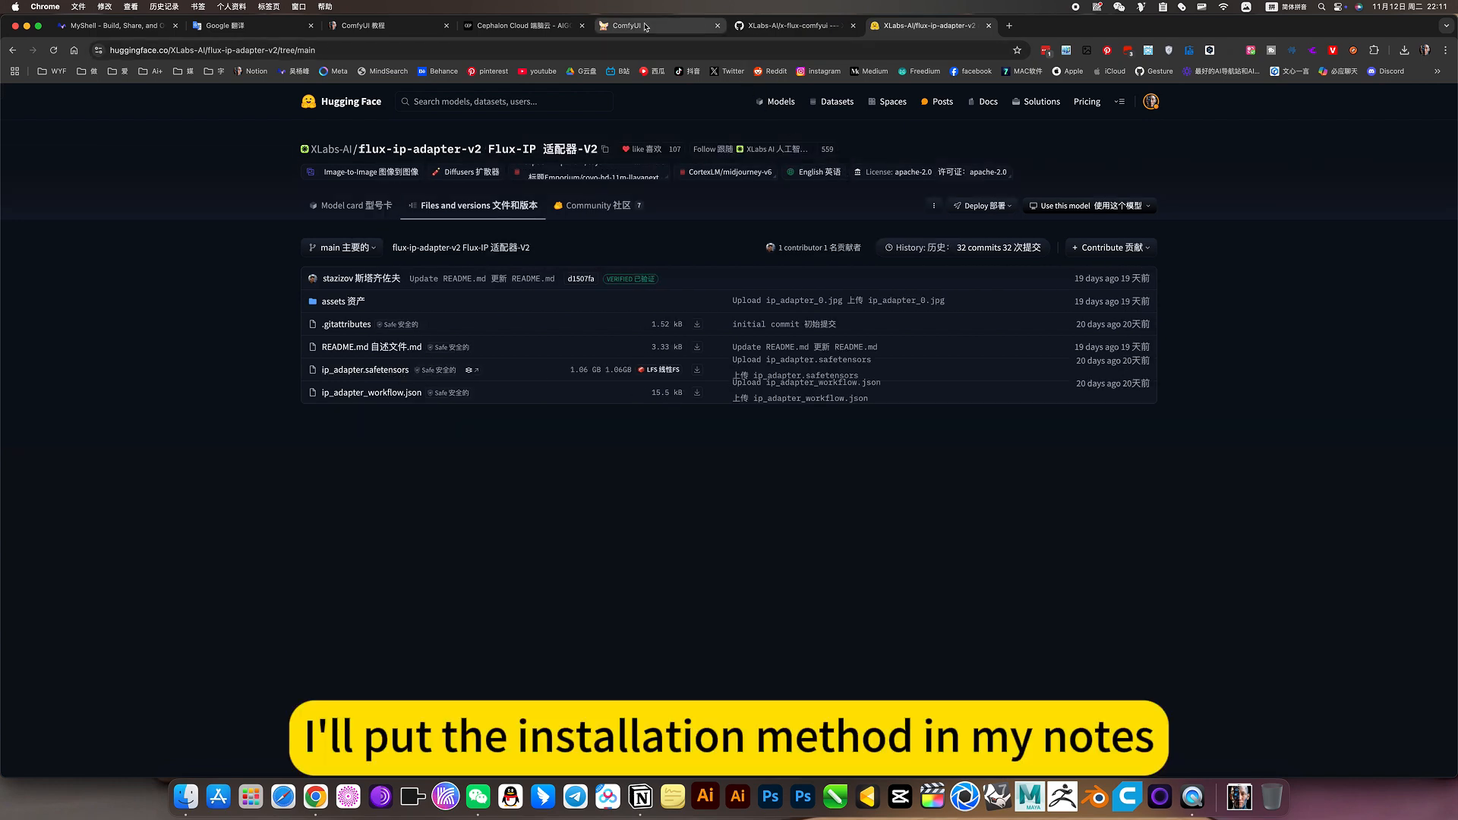
{"action": "left_click", "coordinate": [658, 26]}
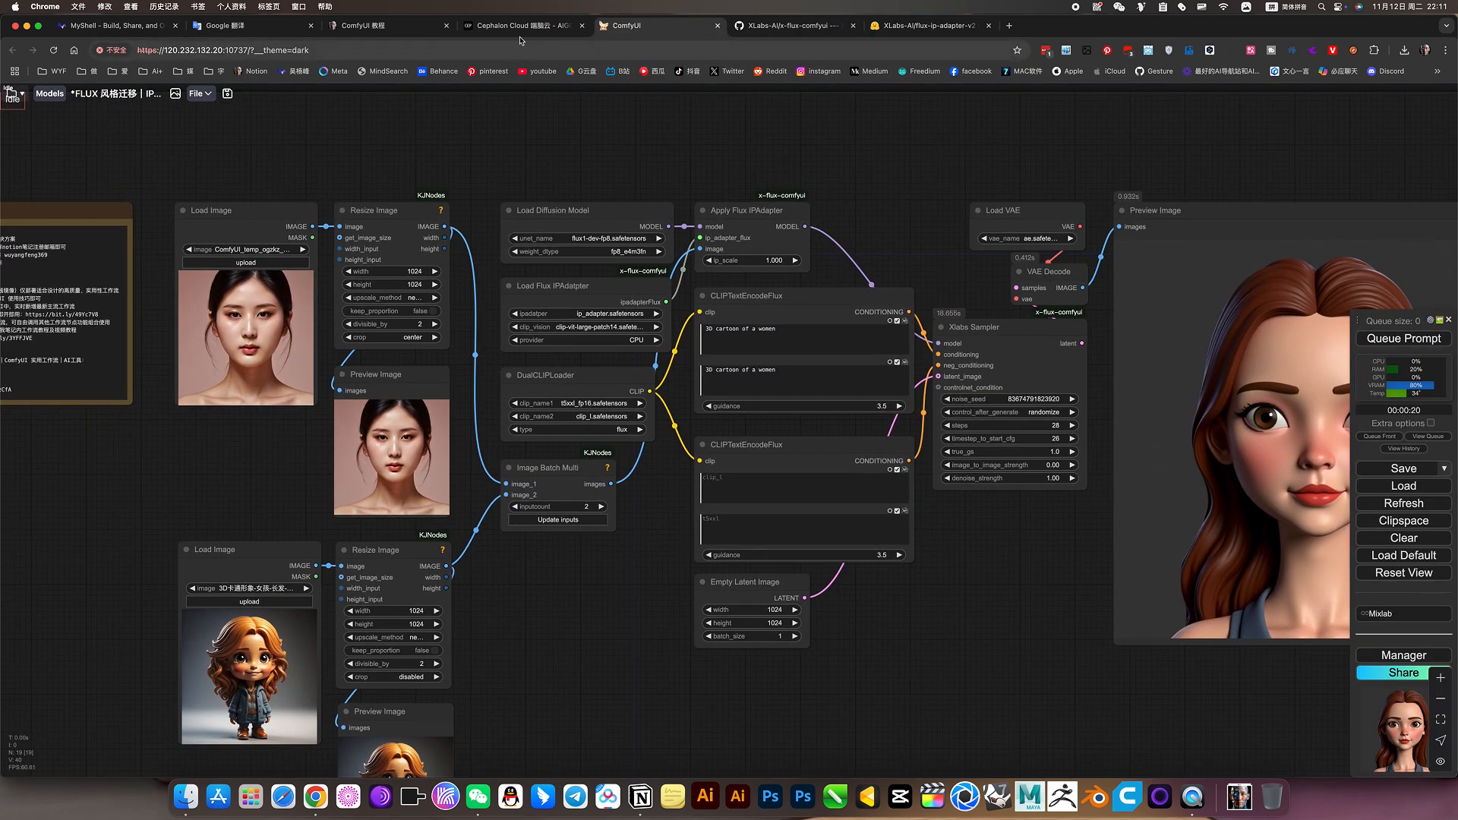
Step: Glance at the Cephalon Cloud apps page, then show the Workspace panel listing the FLUX GGUF Hyper + Lora workflow
{"action": "left_click", "coordinate": [522, 26]}
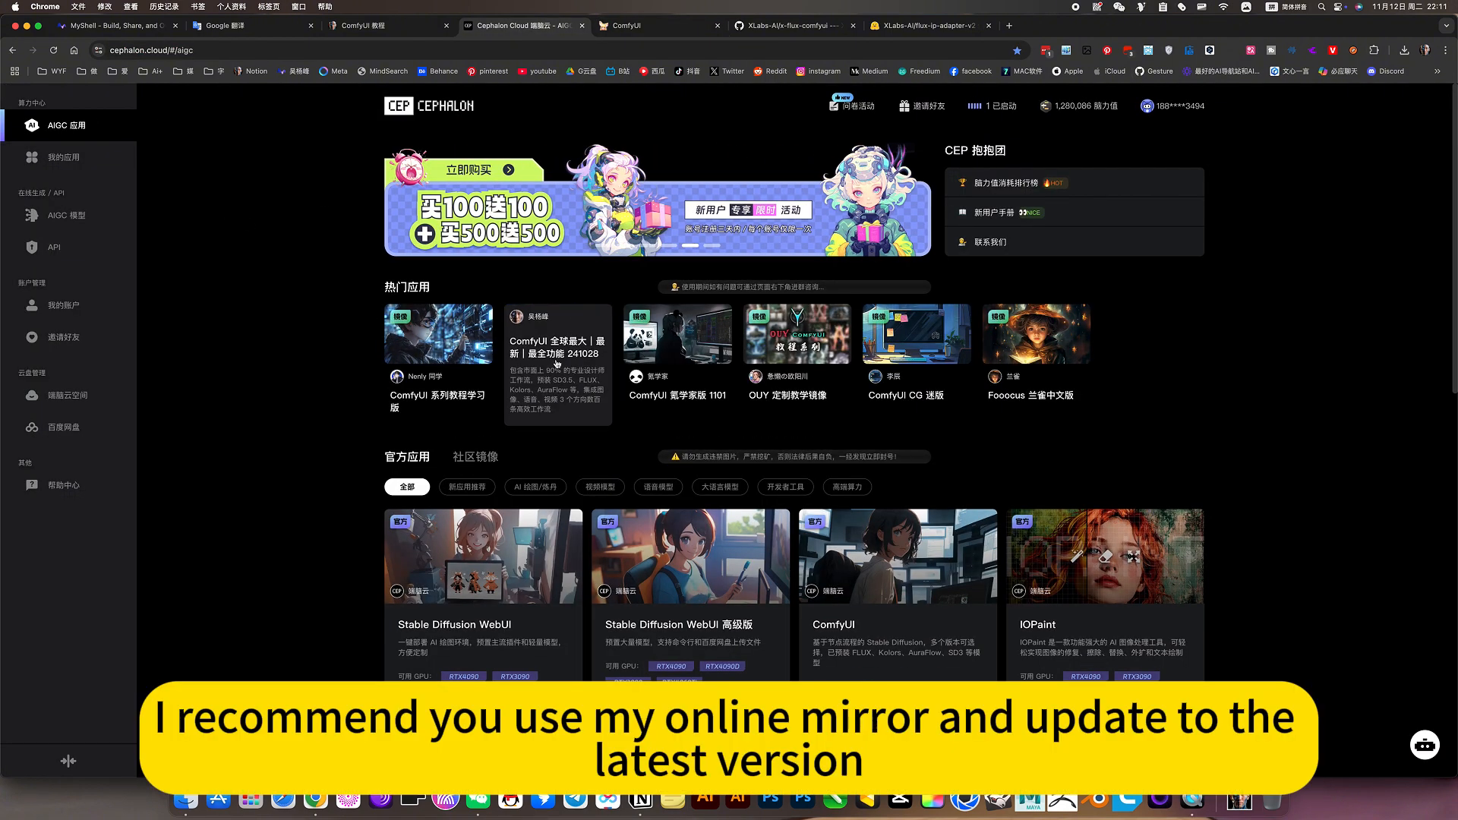
{"action": "left_click", "coordinate": [619, 26]}
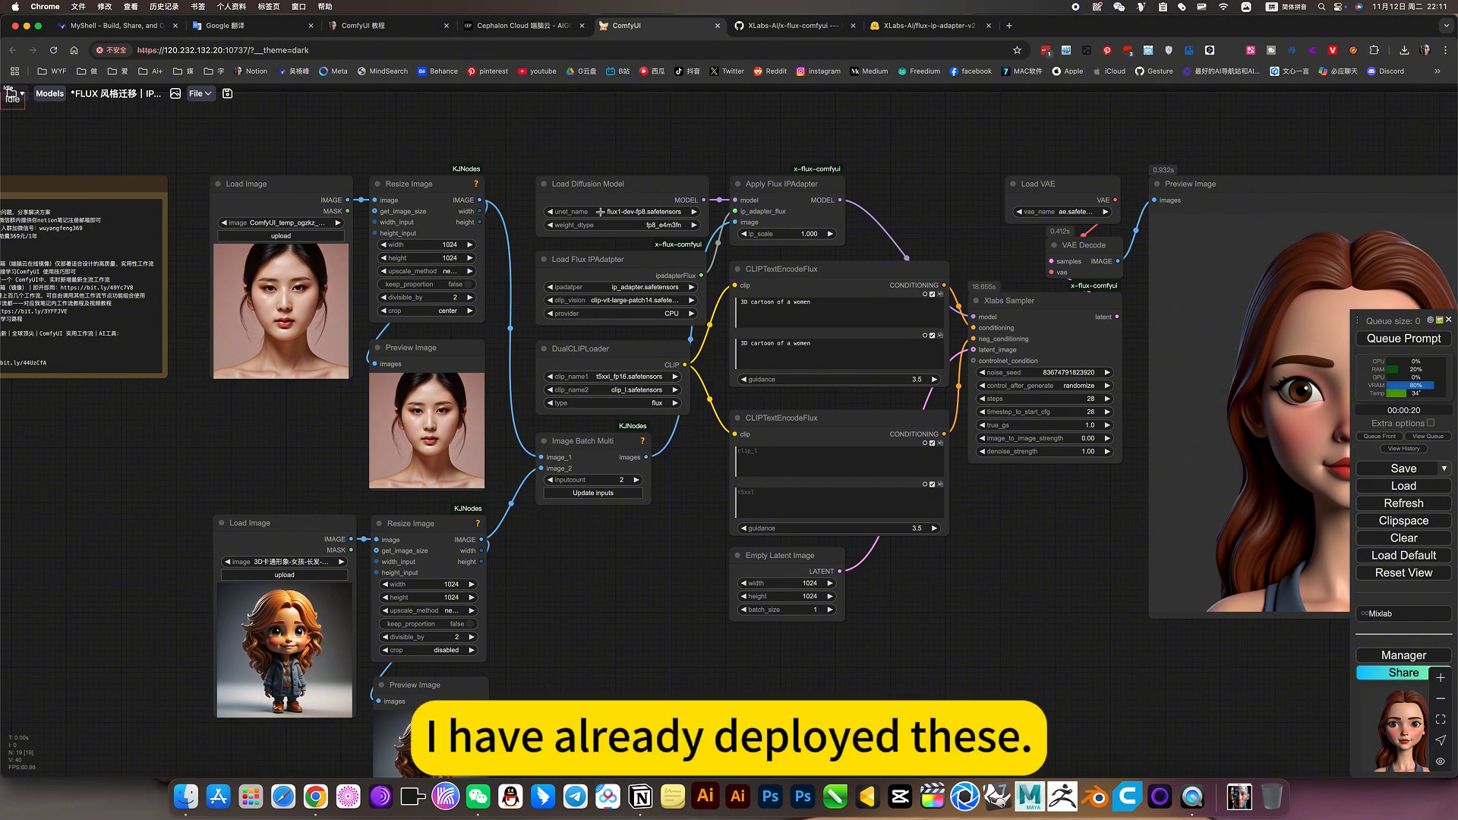
{"action": "mouse_move", "coordinate": [208, 152]}
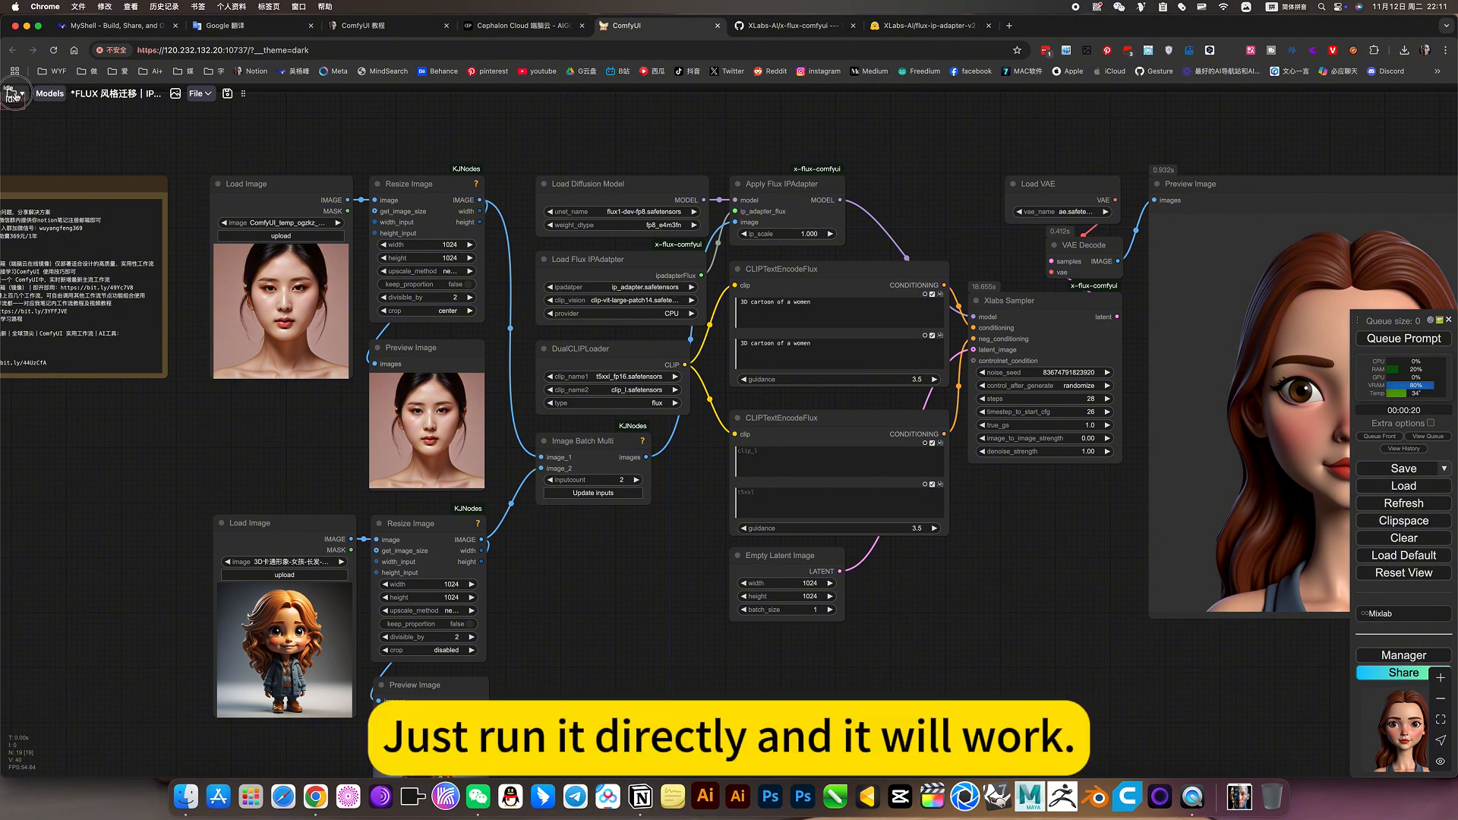
{"action": "left_click", "coordinate": [14, 93]}
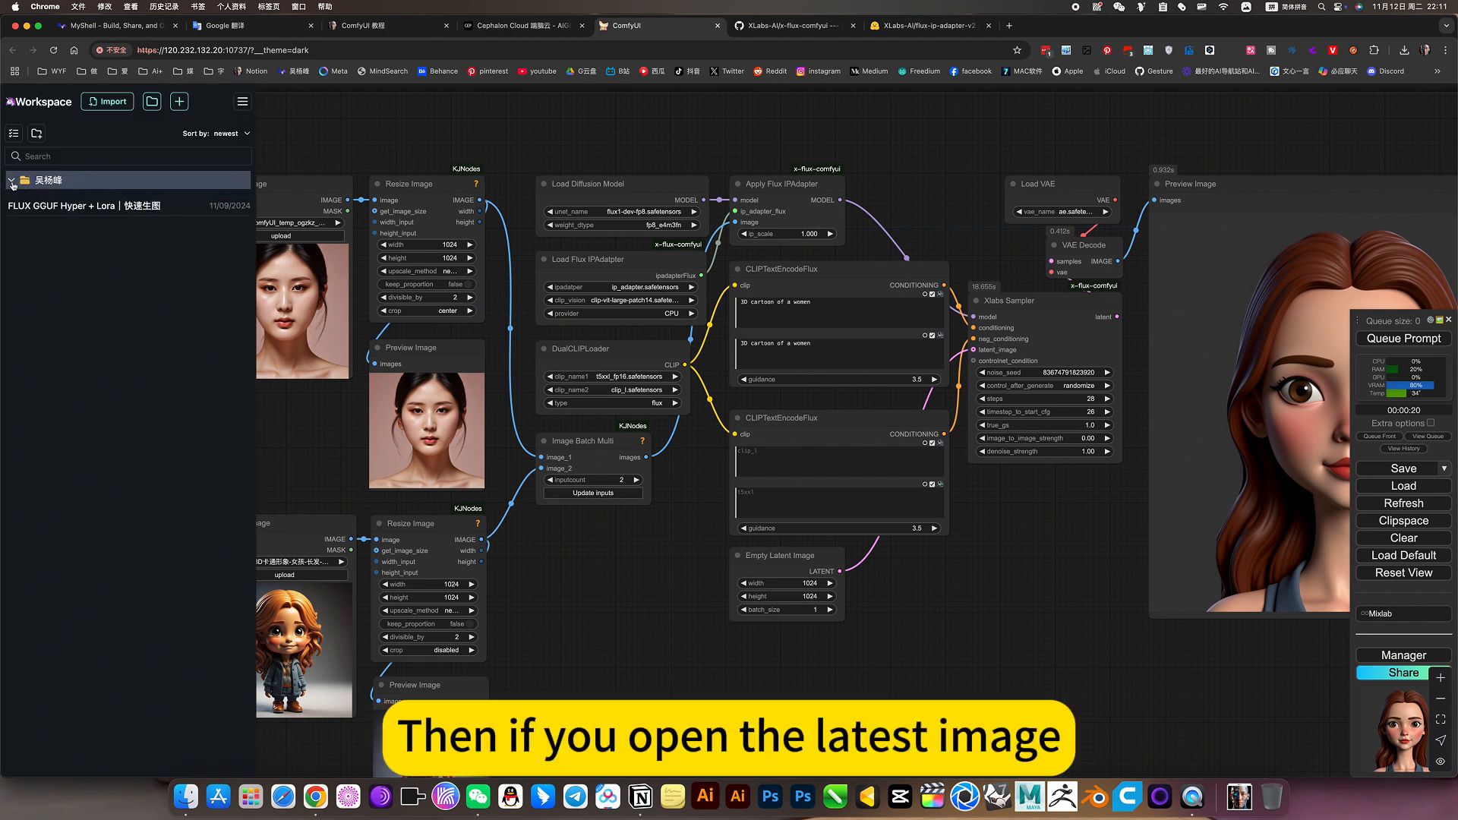
Step: Expand the workflows folder into image, video and audio subfolders, then collapse the image folder
{"action": "left_click", "coordinate": [13, 181]}
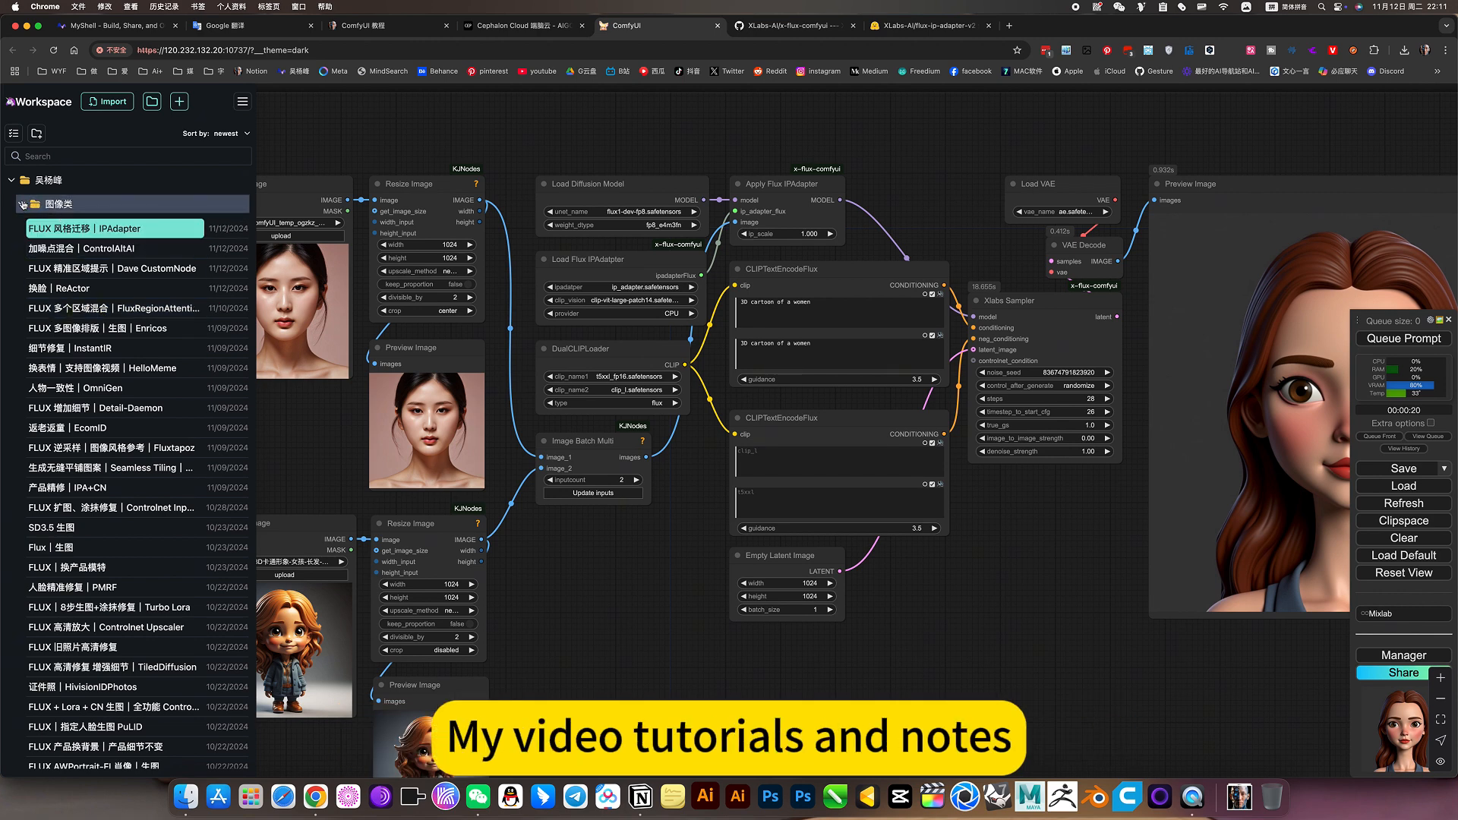
{"action": "left_click", "coordinate": [21, 203]}
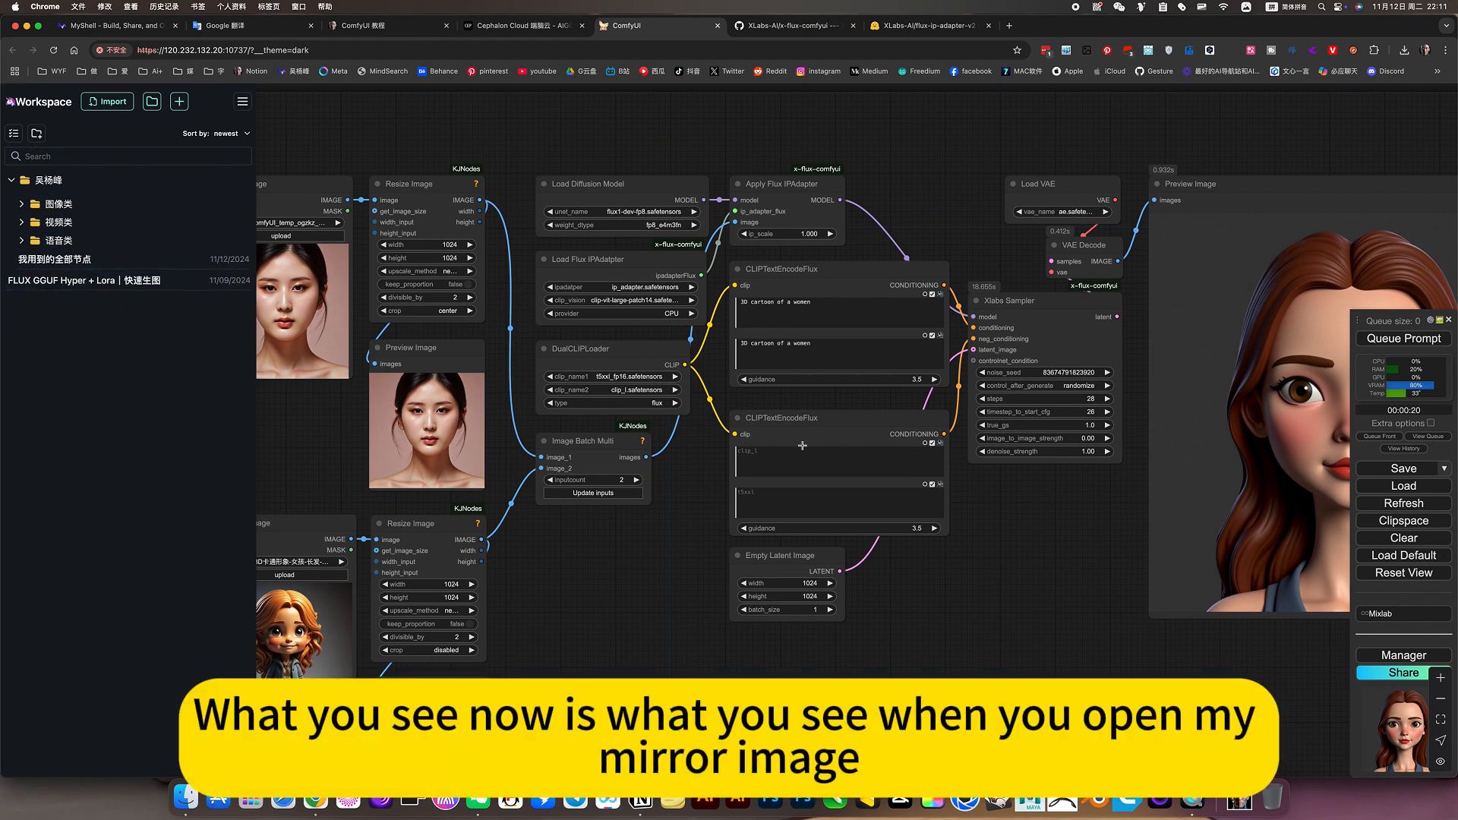
{"action": "mouse_move", "coordinate": [436, 326]}
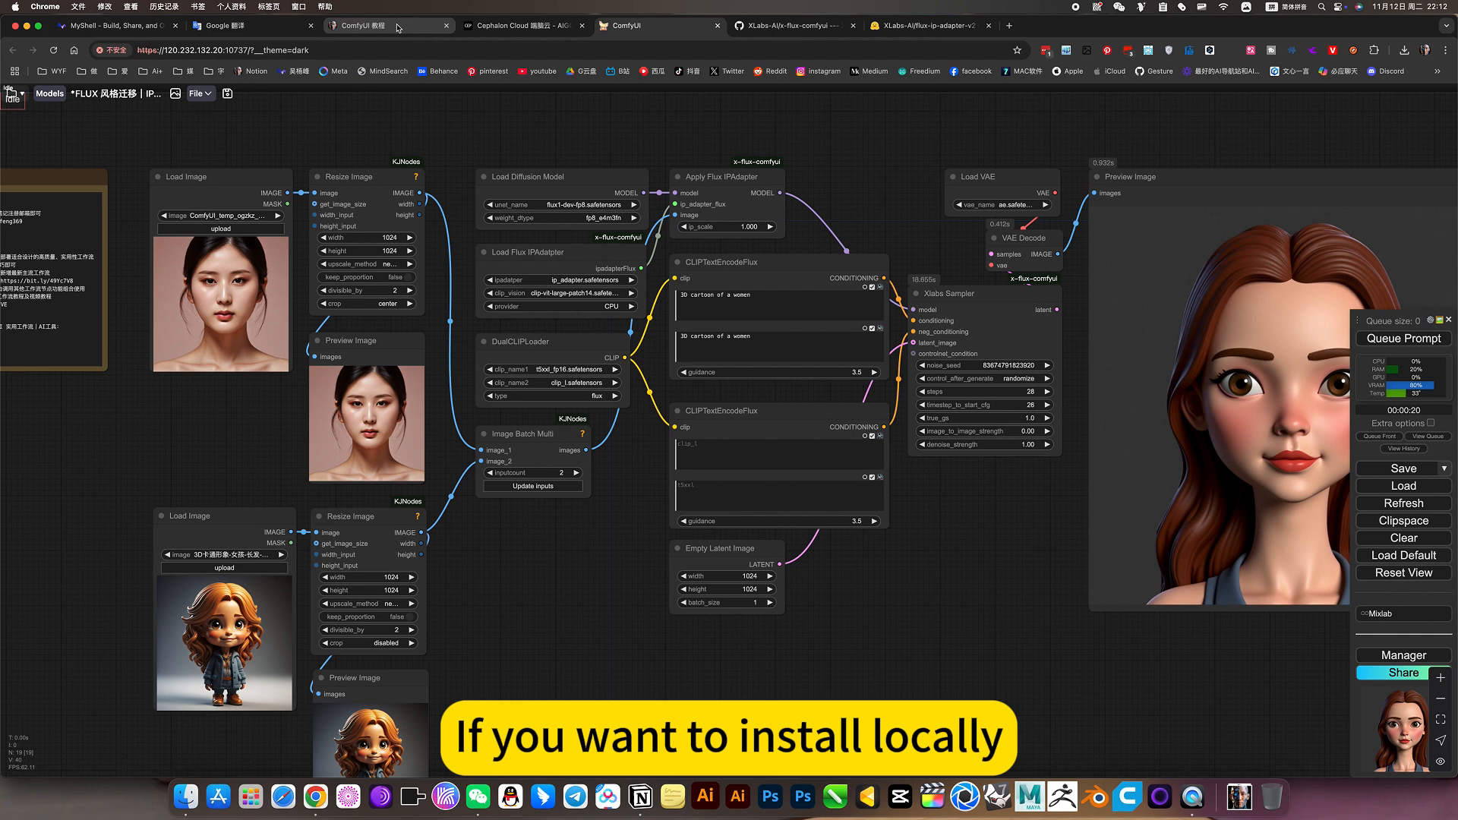
Step: In the Notion tutorial notes, expand the image category to the FLUX 风格迁移 IPAdapter download settings
{"action": "left_click", "coordinate": [386, 26]}
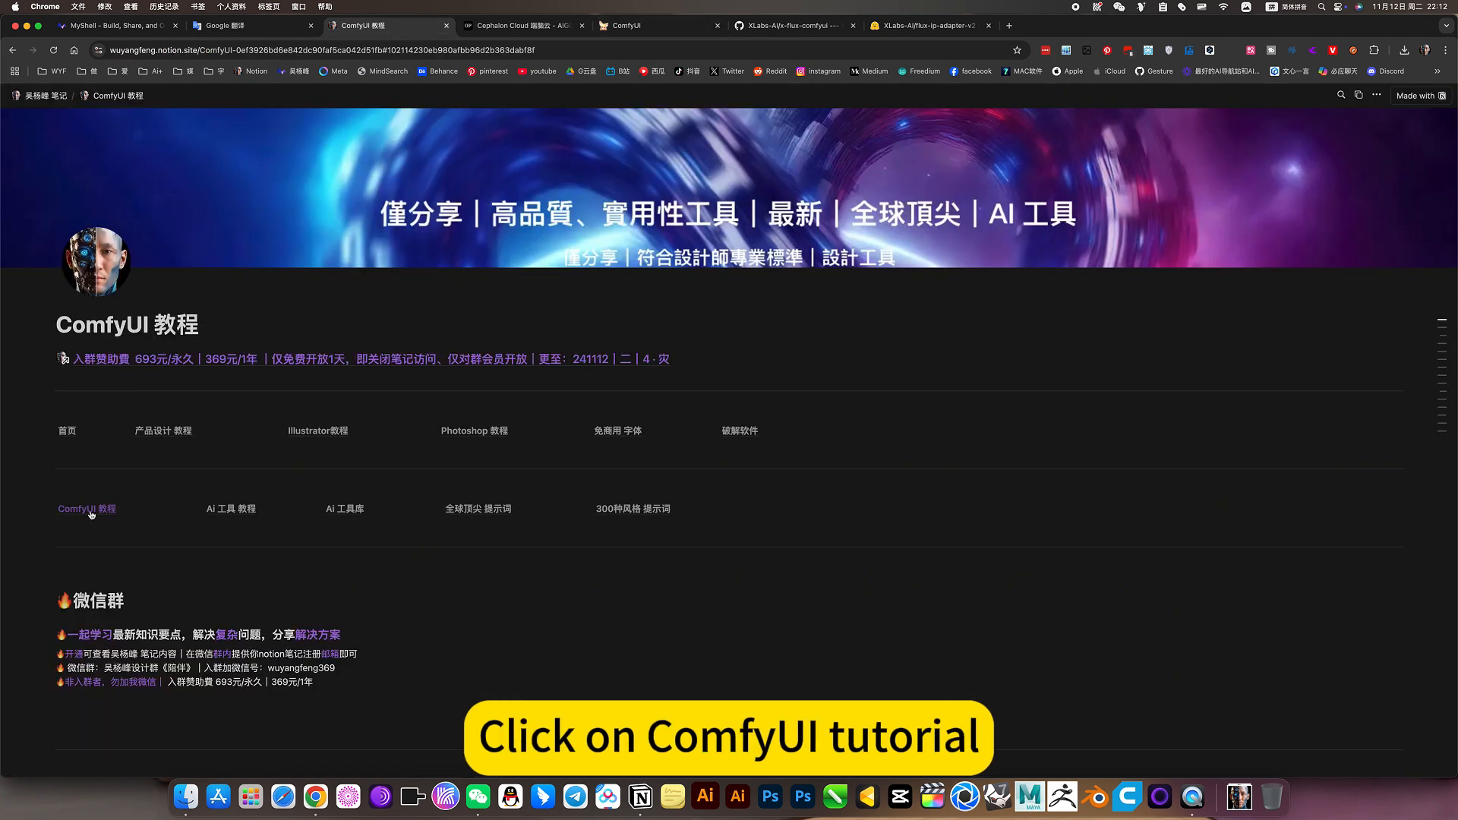
{"action": "left_click", "coordinate": [87, 509]}
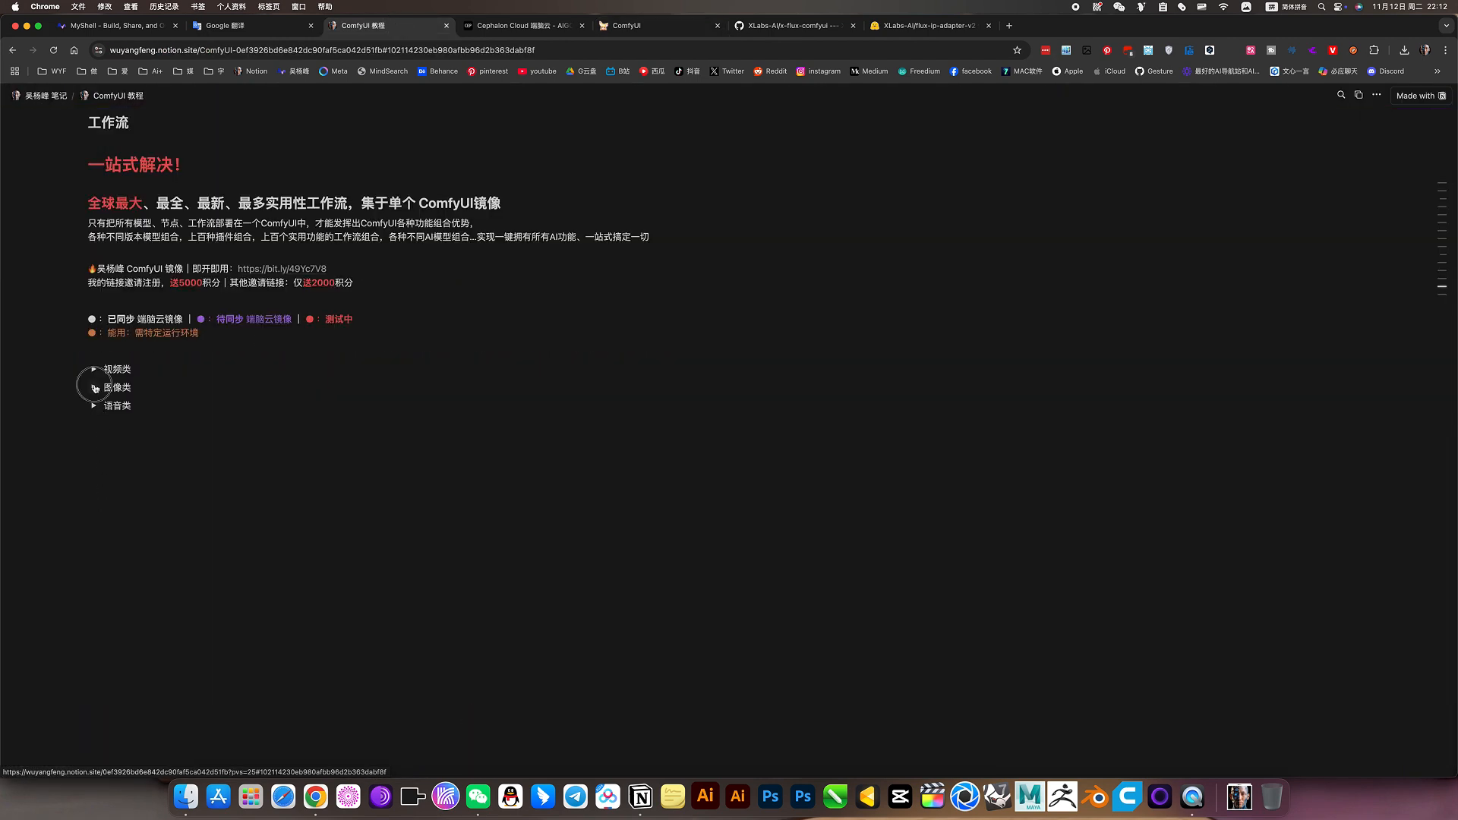
{"action": "left_click", "coordinate": [93, 388]}
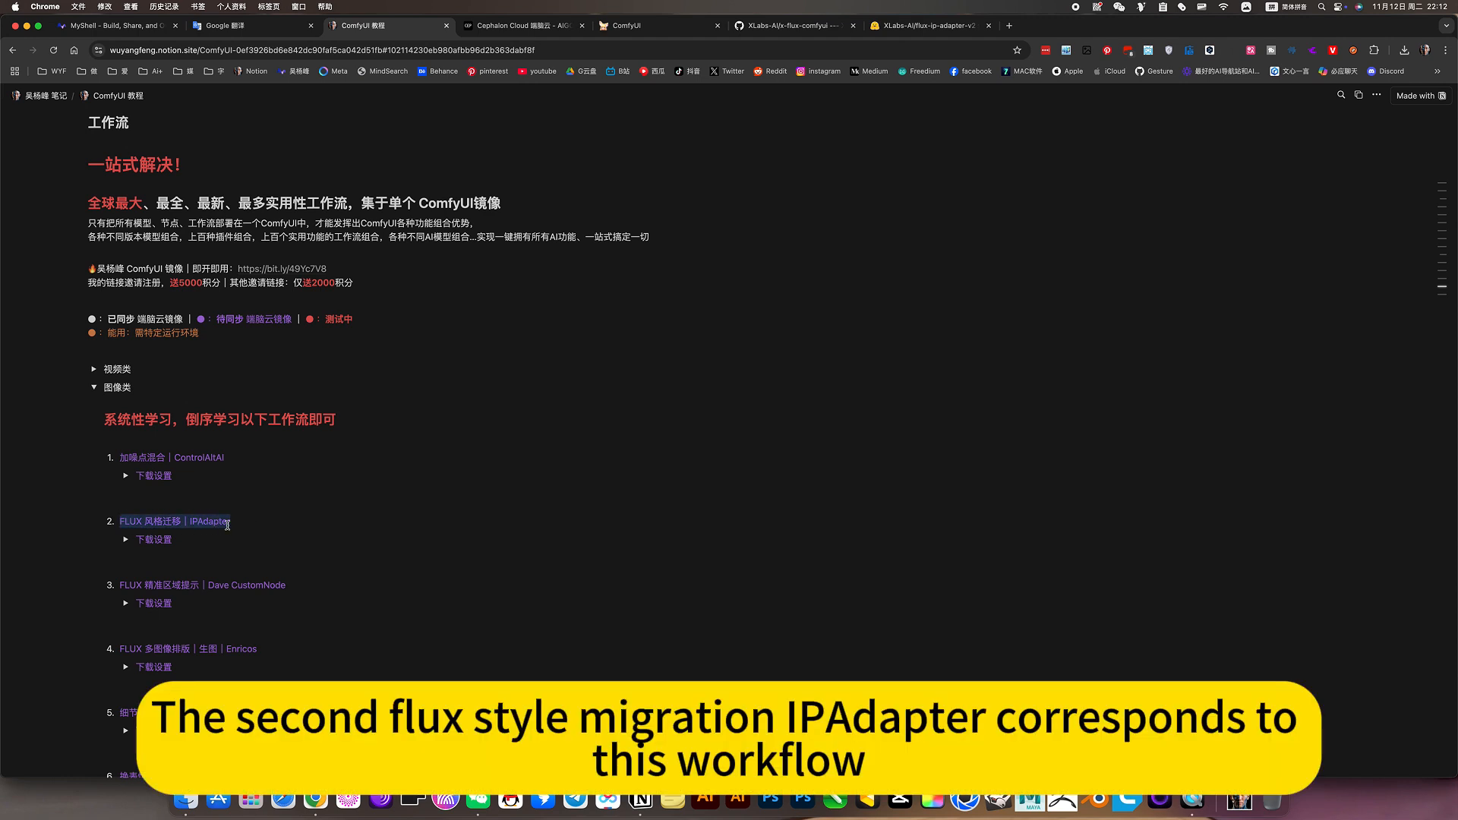
{"action": "left_click", "coordinate": [126, 539]}
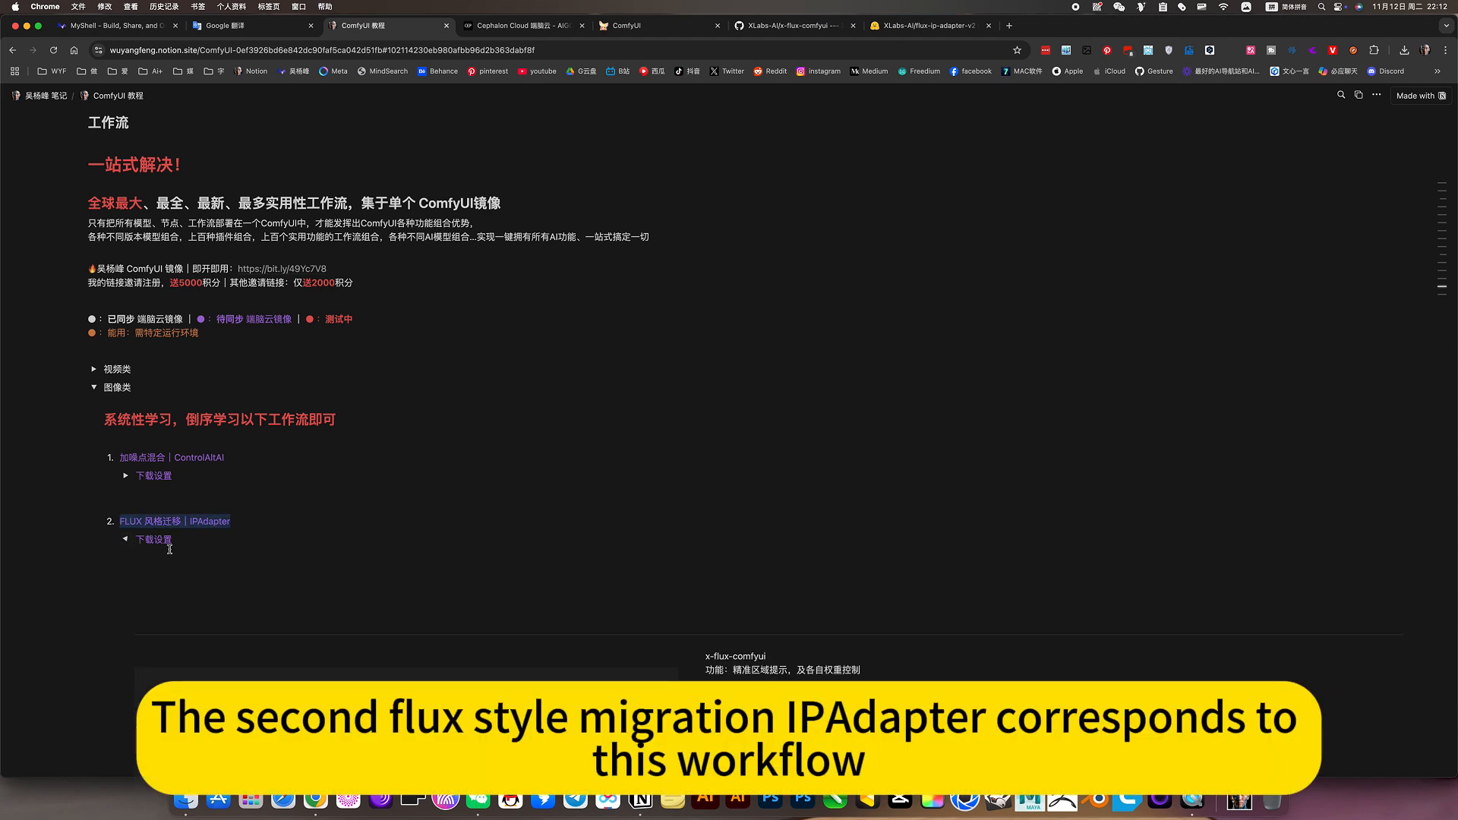
Step: Read through the IPAdapter model downloads and workflow file notes, then switch to the Cephalon Cloud apps page
{"action": "scroll", "scroll_direction": "down", "scroll_amount": 3}
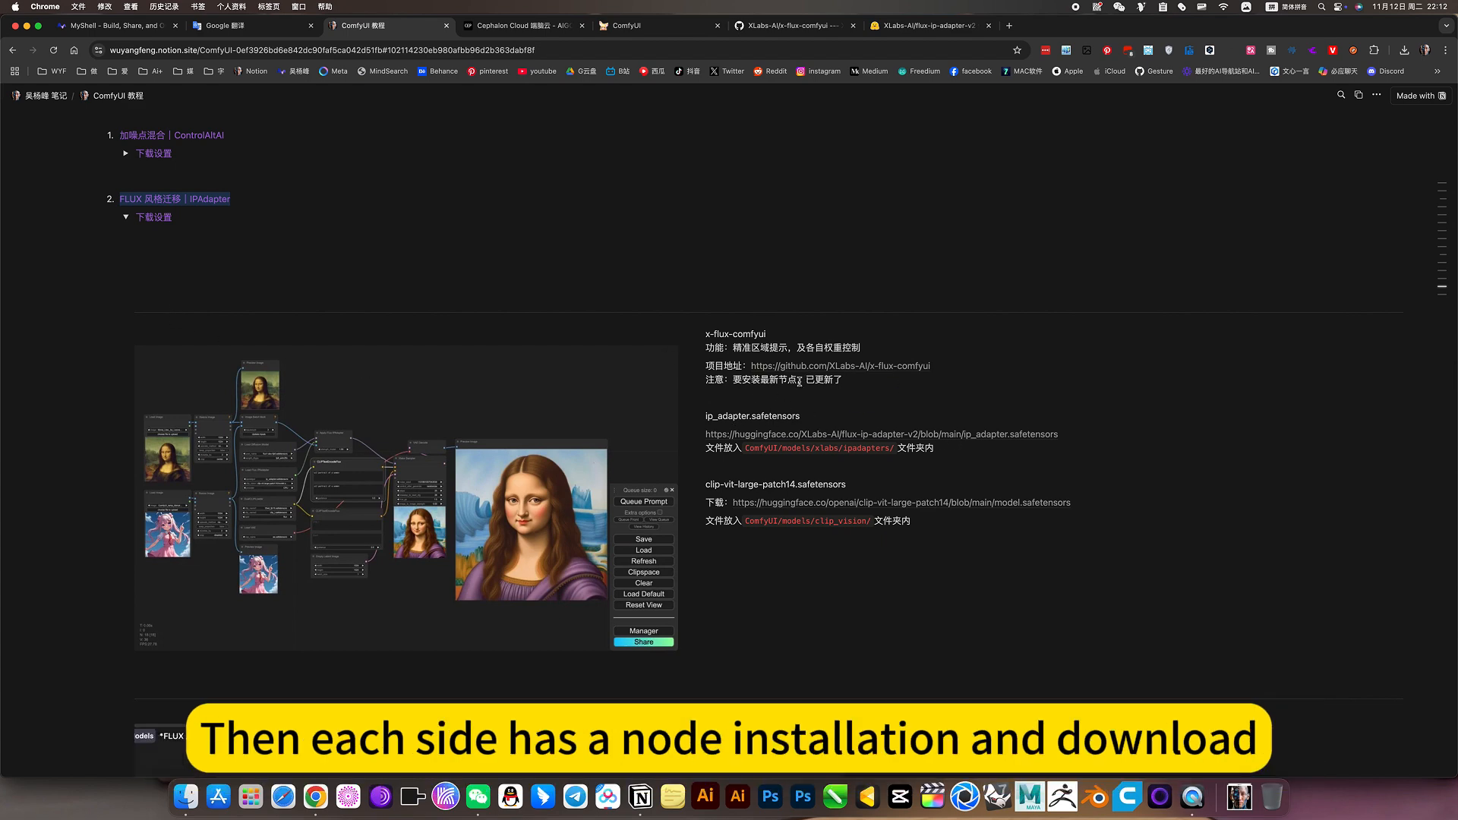
{"action": "scroll", "scroll_direction": "down", "scroll_amount": 3}
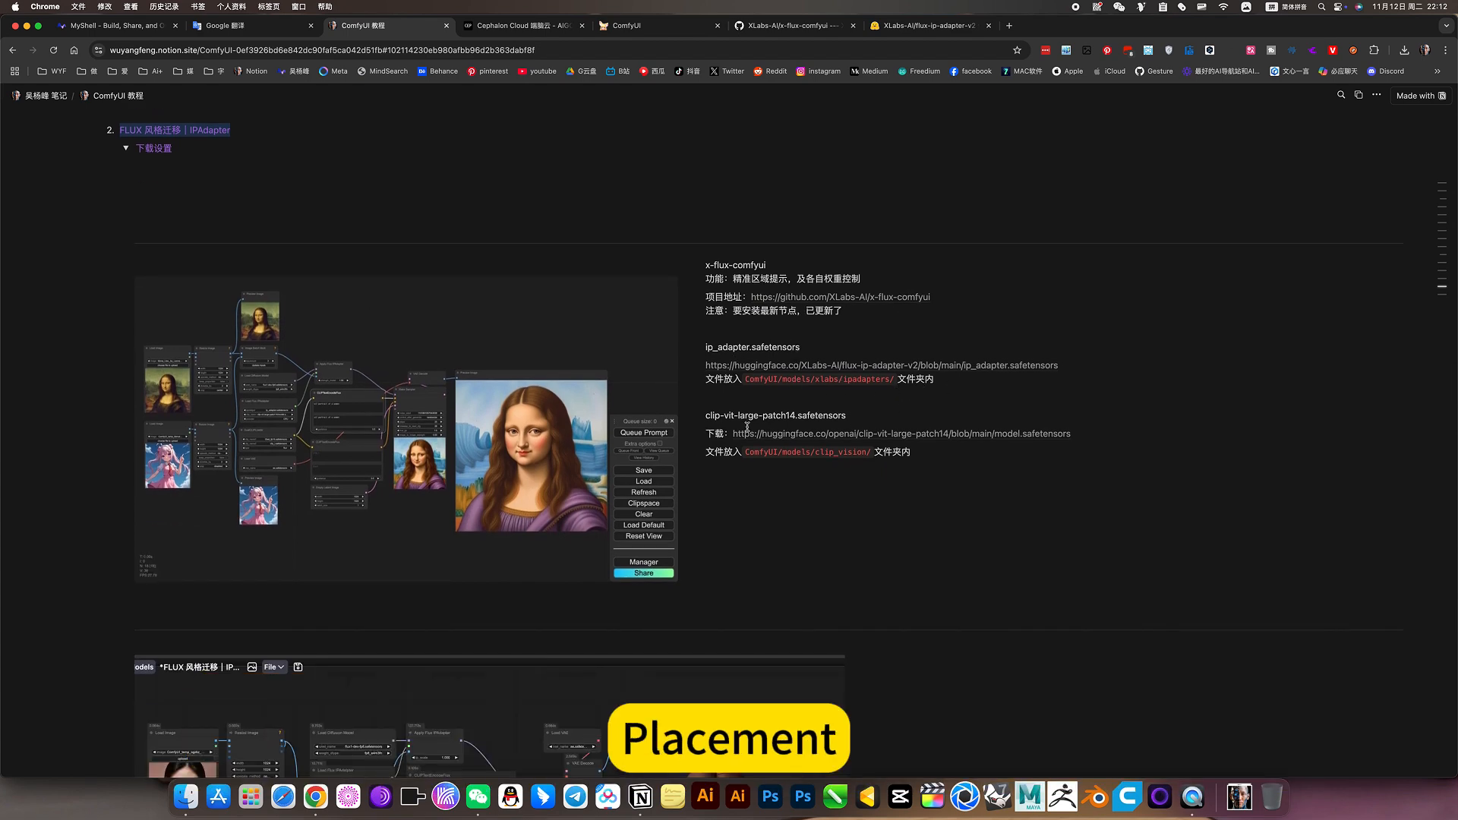
{"action": "scroll", "scroll_direction": "down", "scroll_amount": 3}
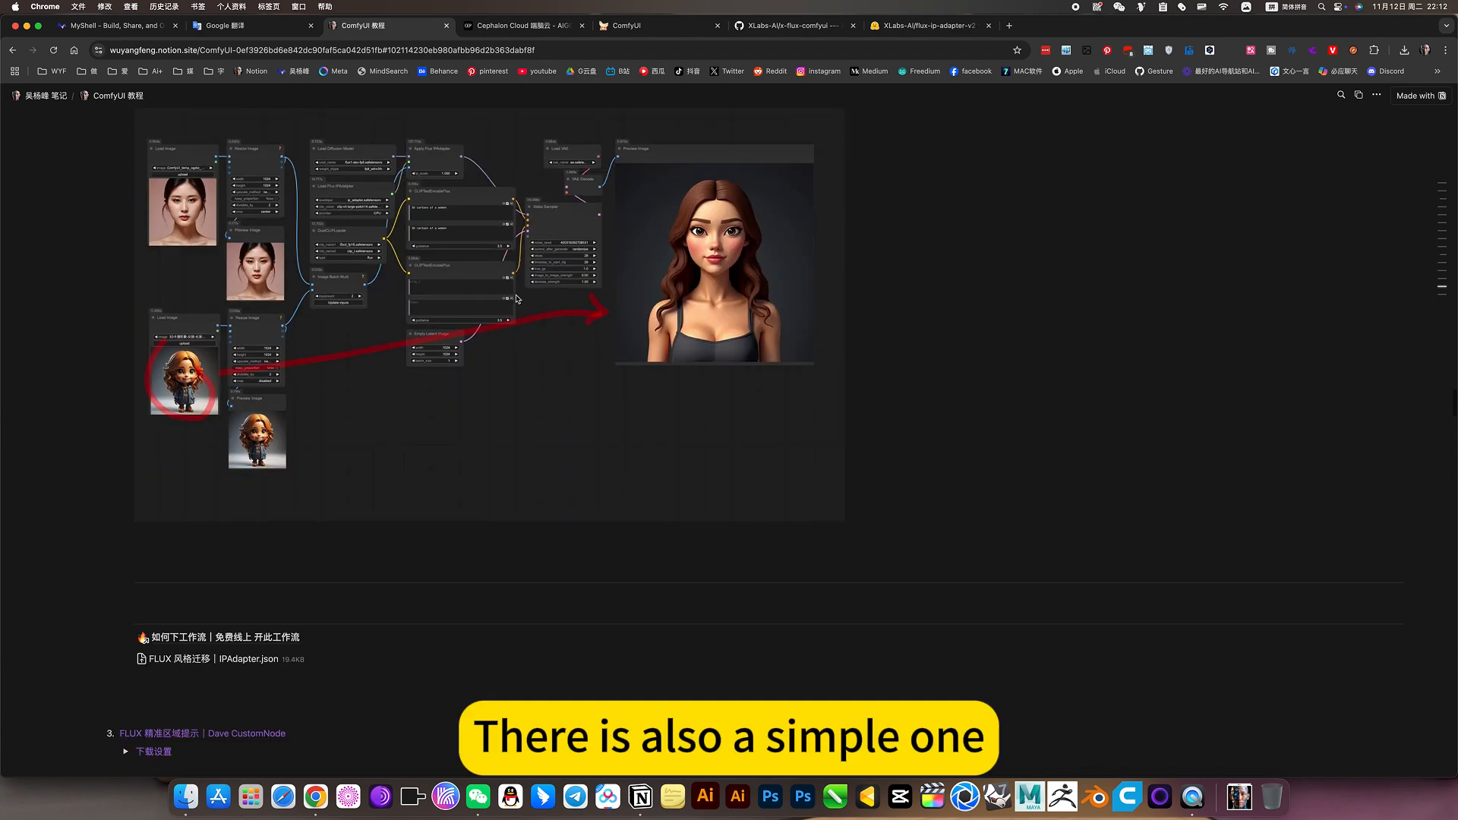
{"action": "scroll", "scroll_direction": "down", "scroll_amount": 3}
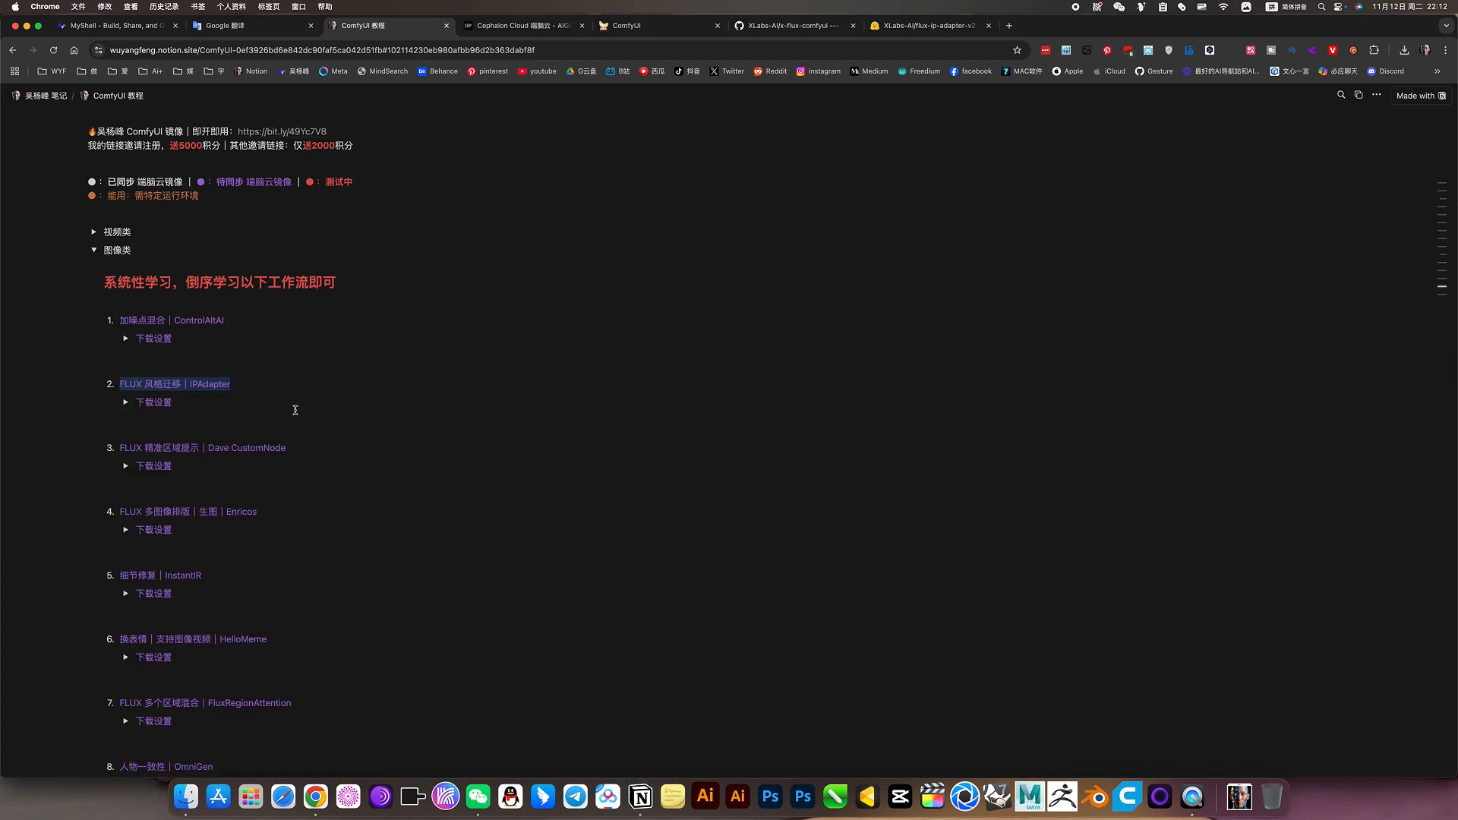
{"action": "scroll", "scroll_direction": "up", "scroll_amount": 3}
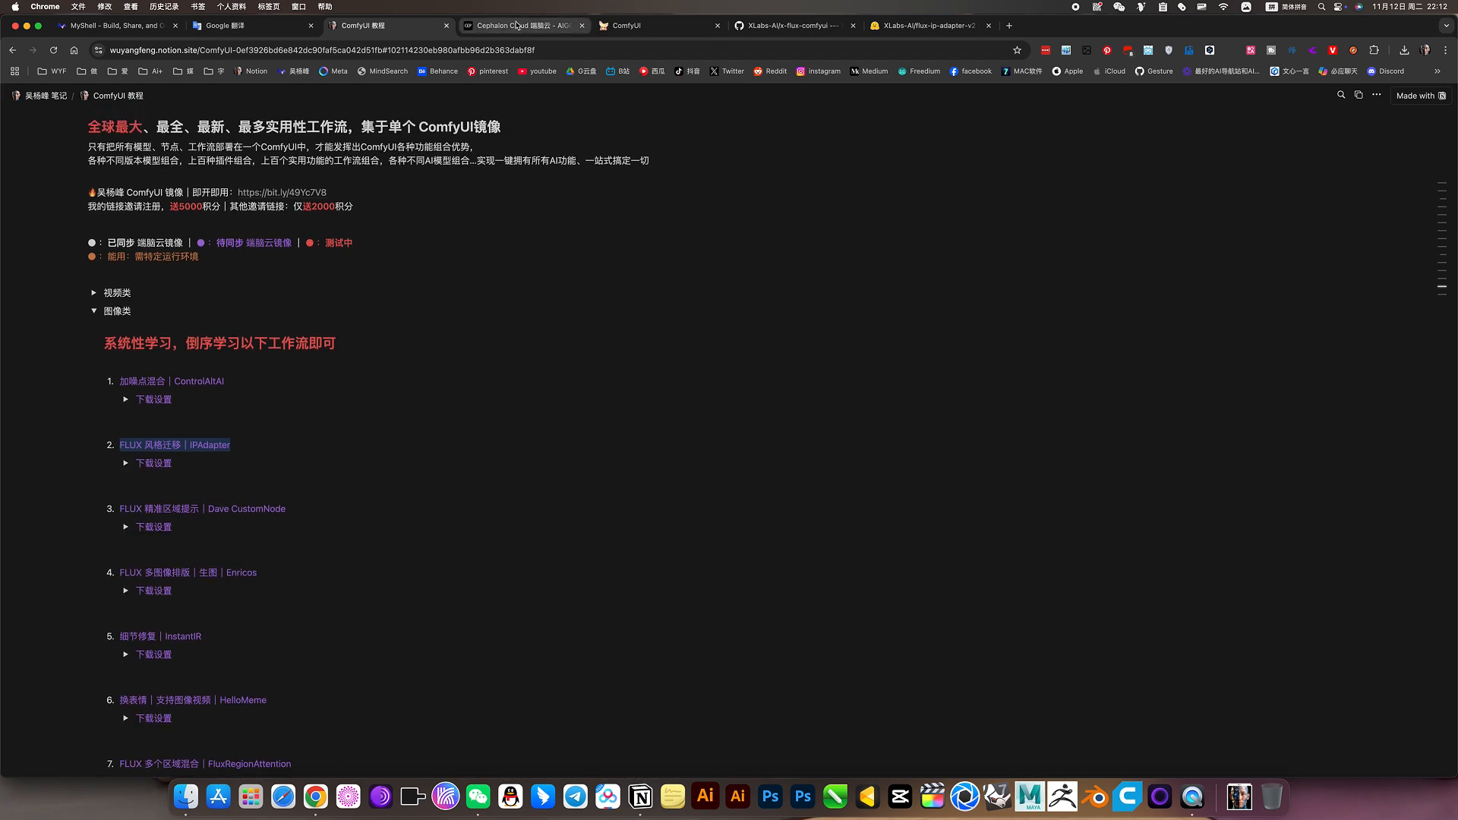
{"action": "left_click", "coordinate": [521, 26]}
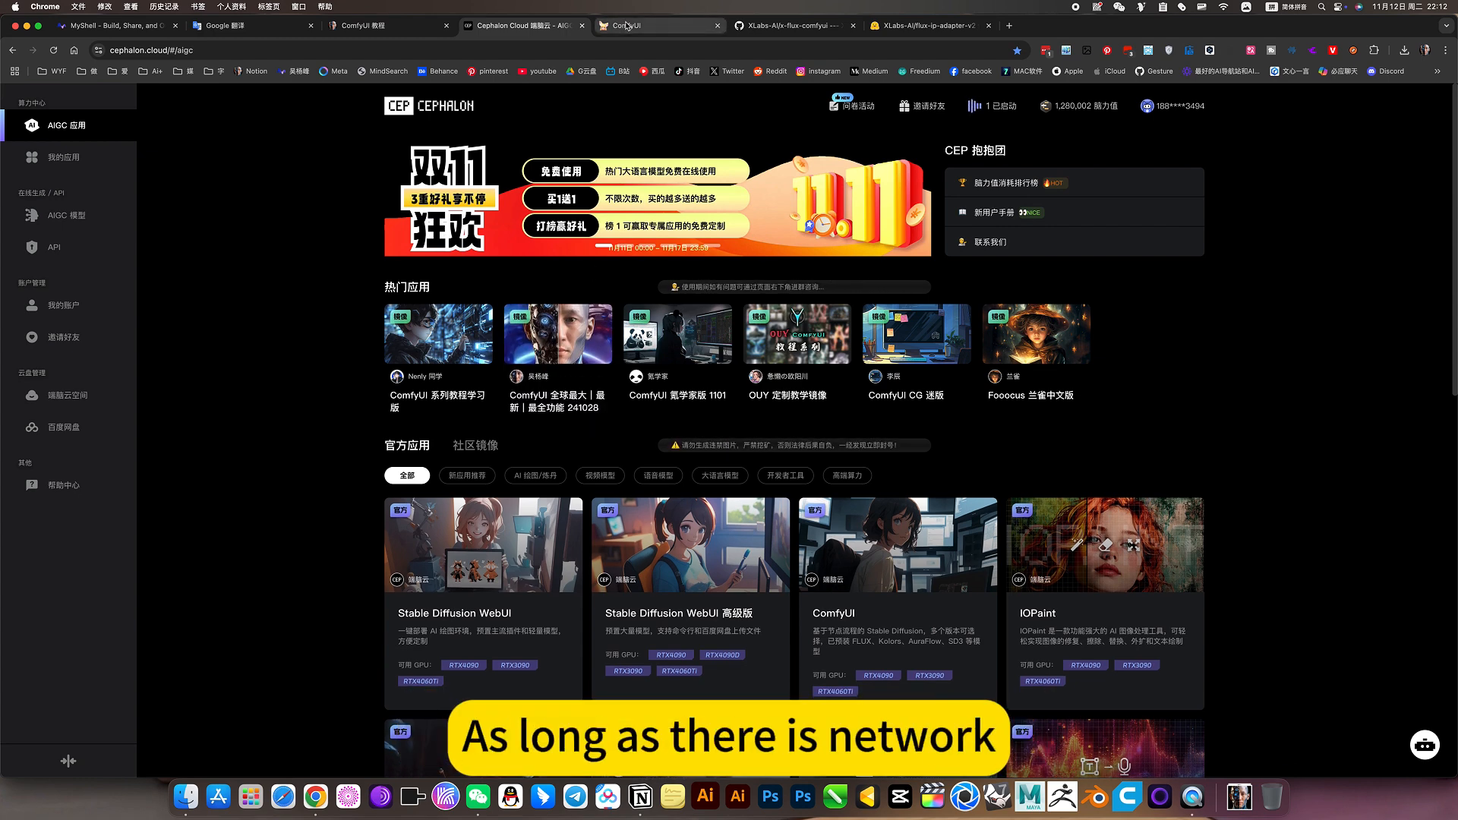
{"action": "mouse_move", "coordinate": [625, 26]}
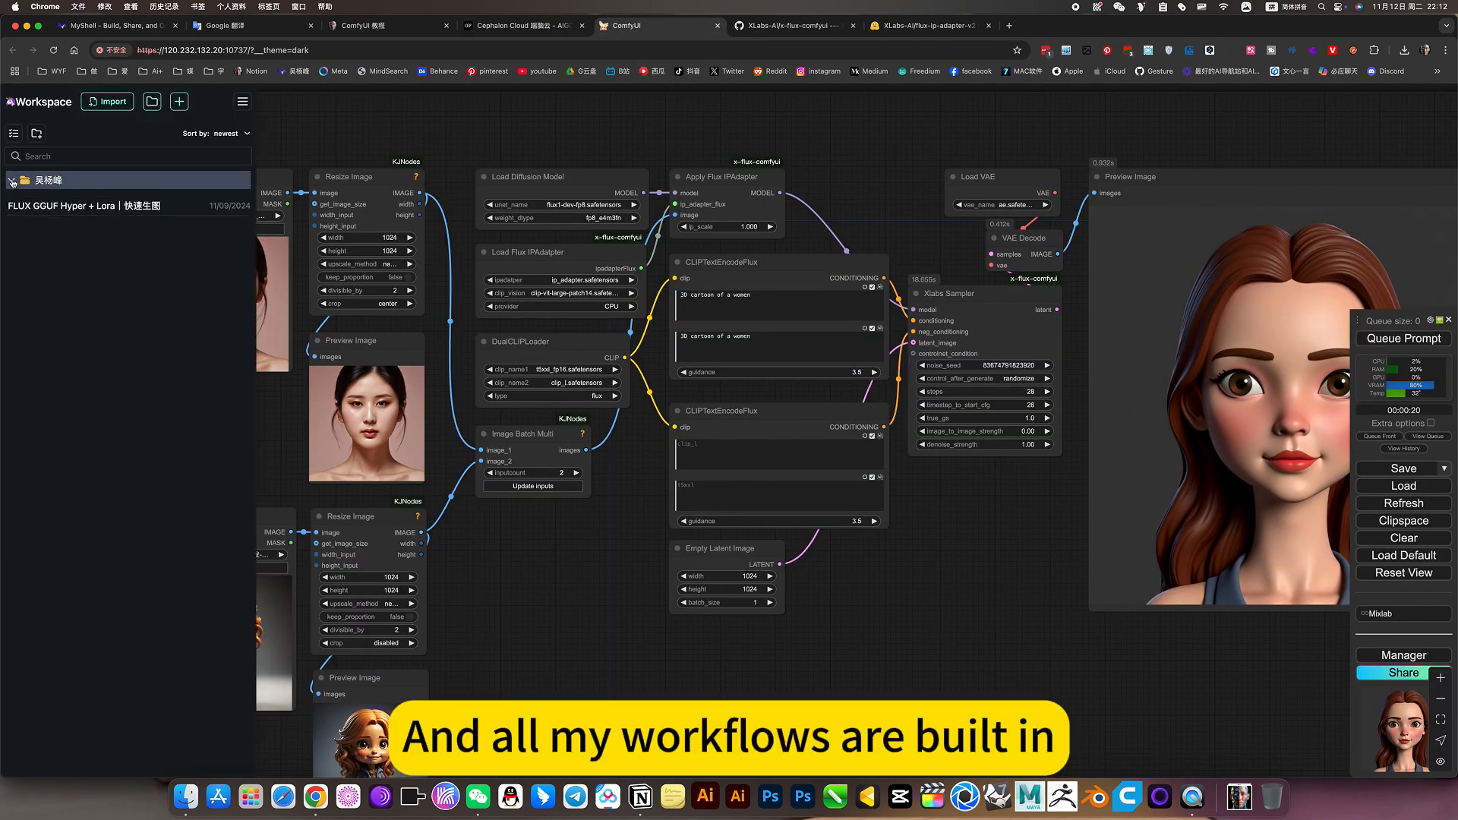
Step: Load the FLUX 风格迁移 IPAdapter workflow from the folder and zoom to show it with its cartoon portrait result
{"action": "left_click", "coordinate": [11, 181]}
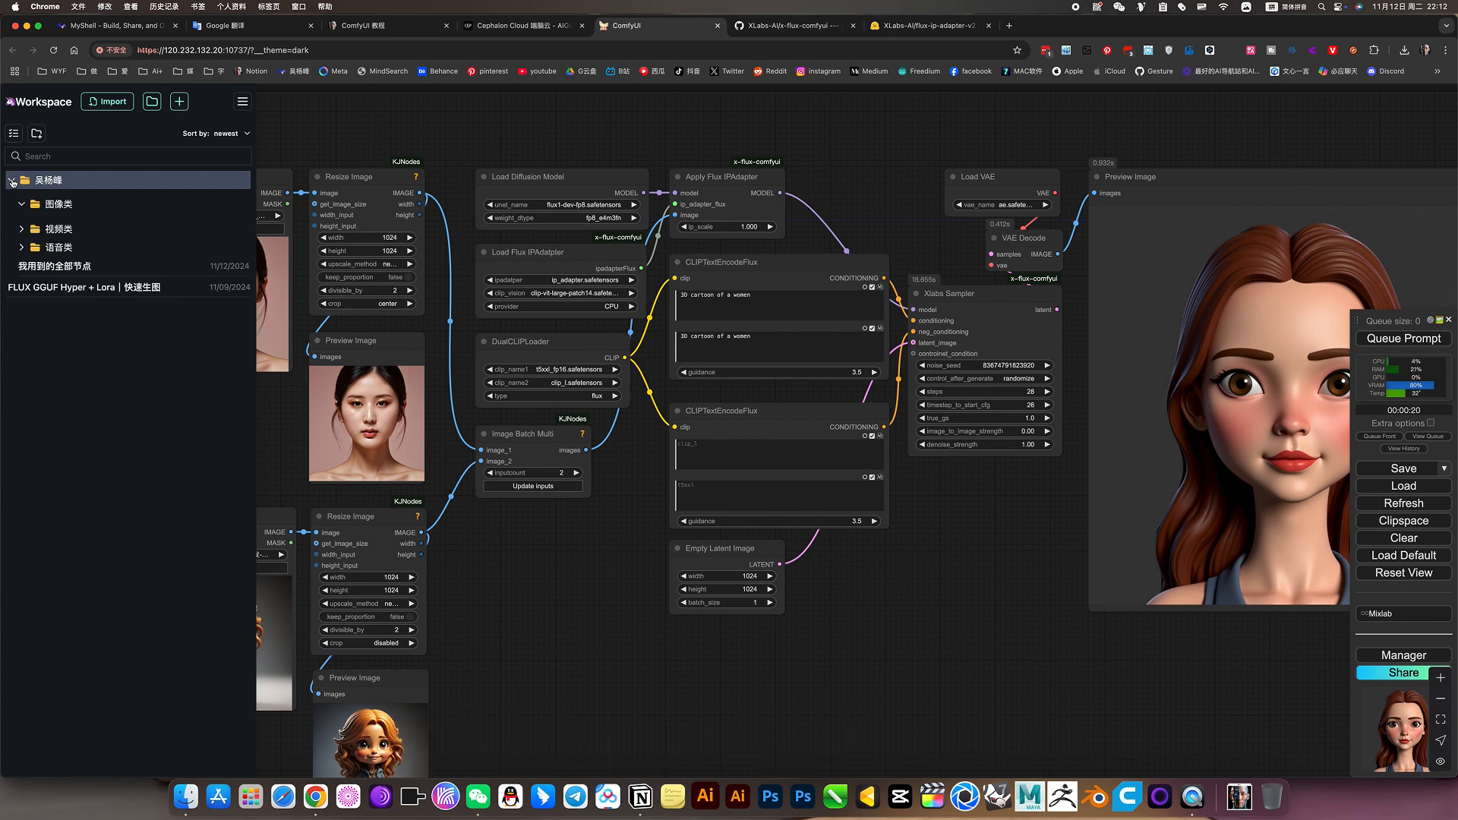
{"action": "left_click", "coordinate": [56, 203]}
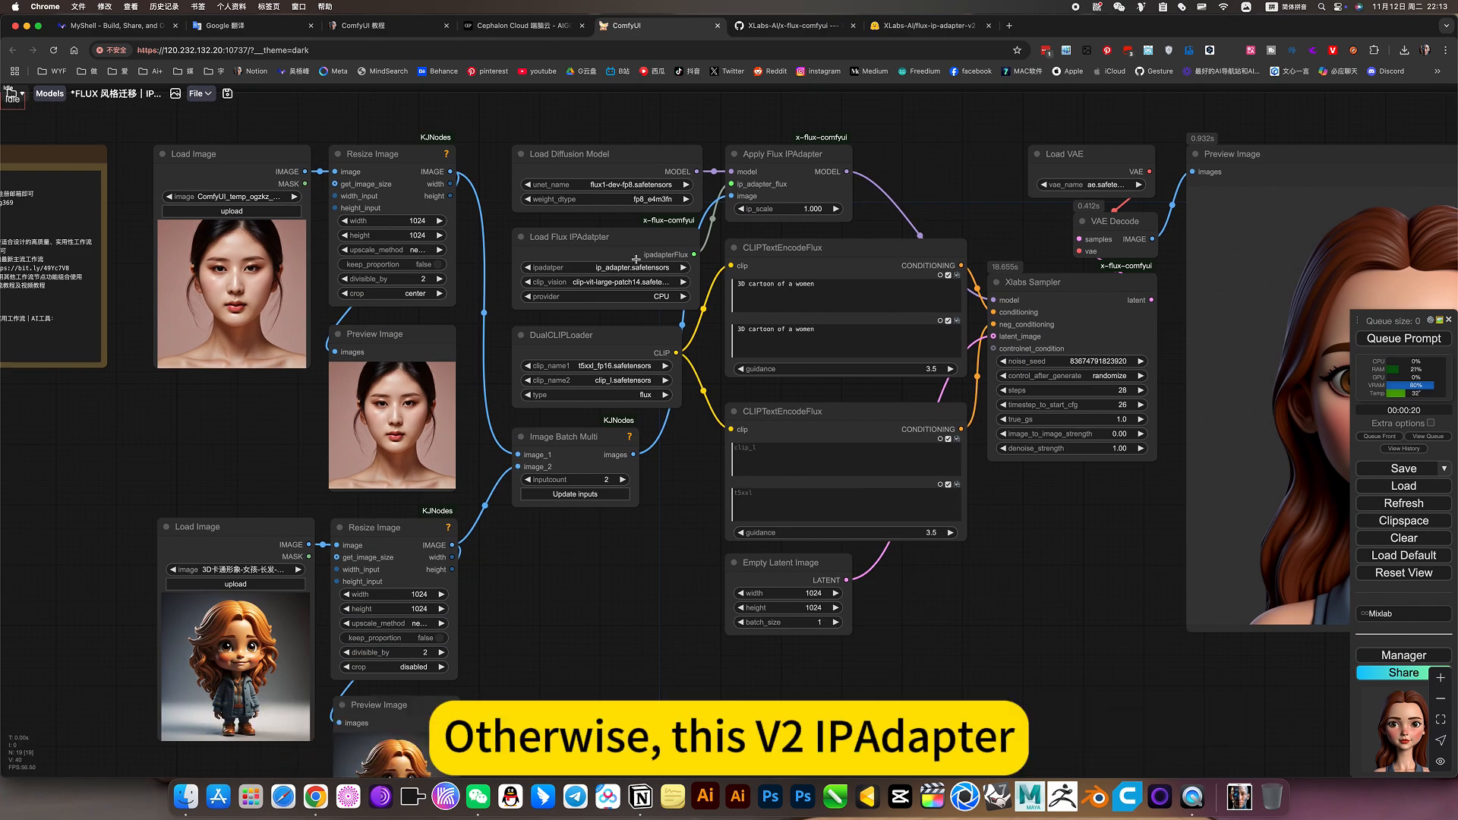
{"action": "scroll", "scroll_direction": "up", "scroll_amount": 3}
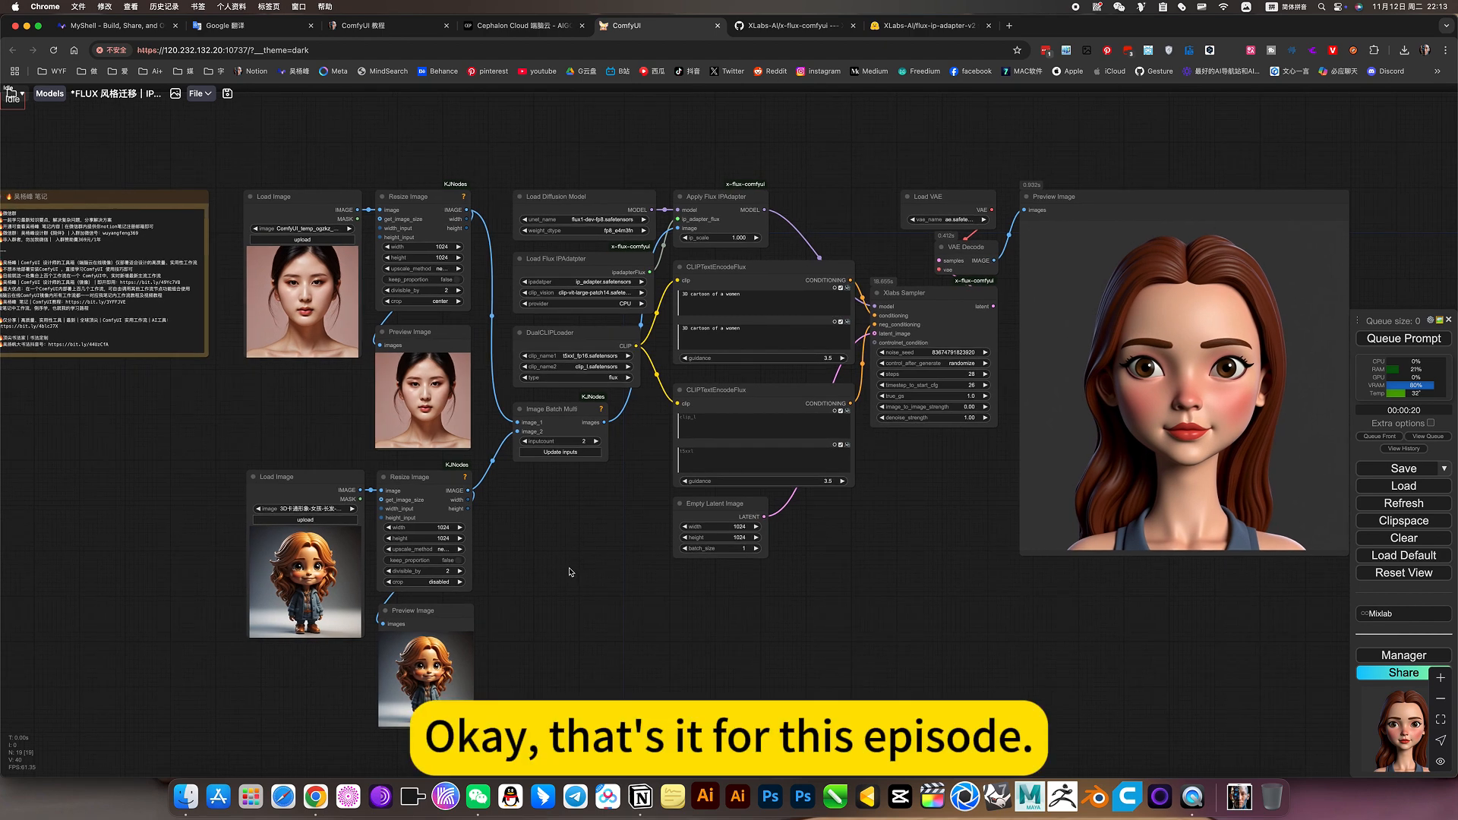
{"action": "mouse_move", "coordinate": [814, 536]}
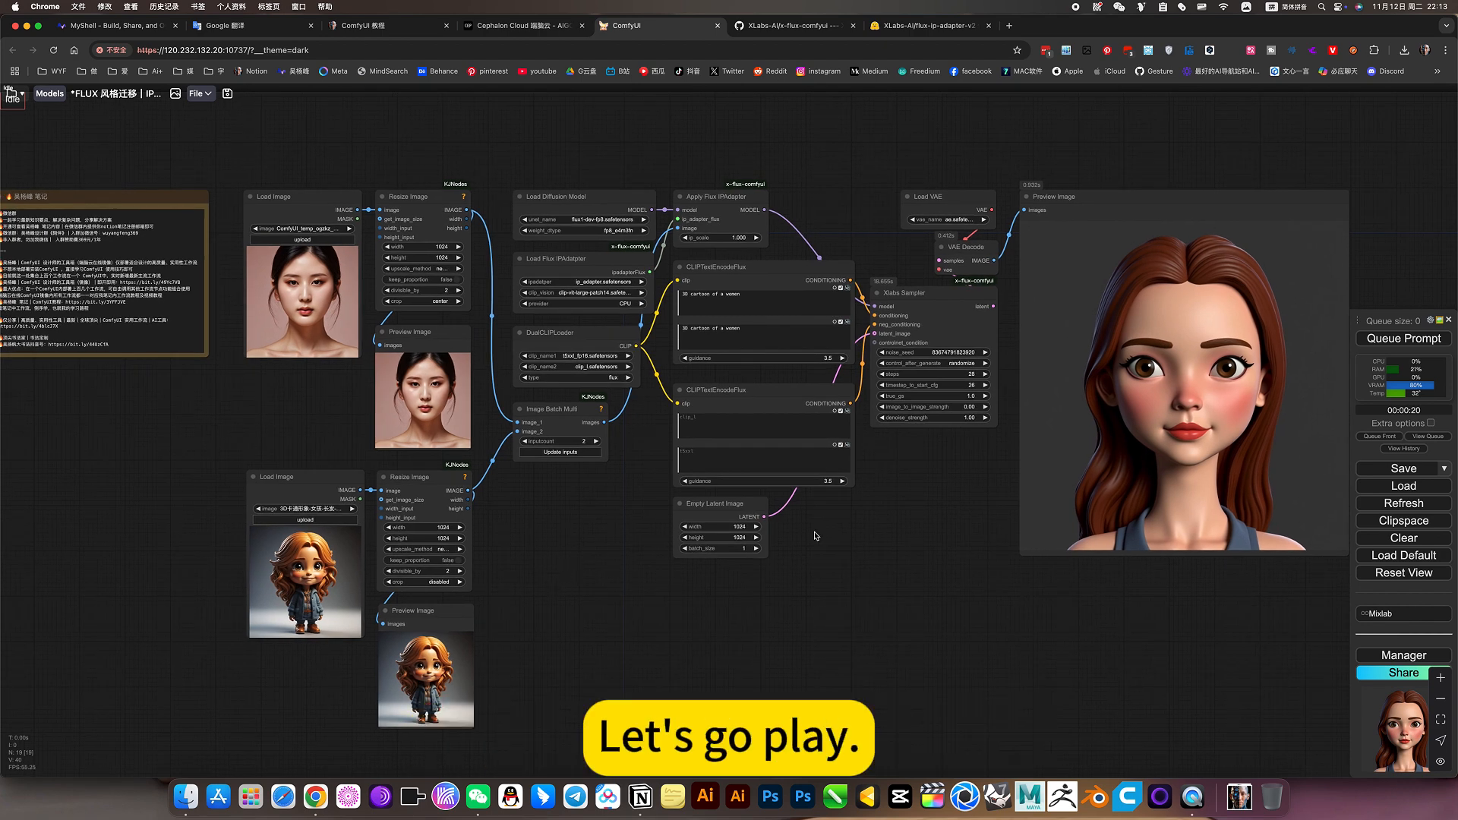